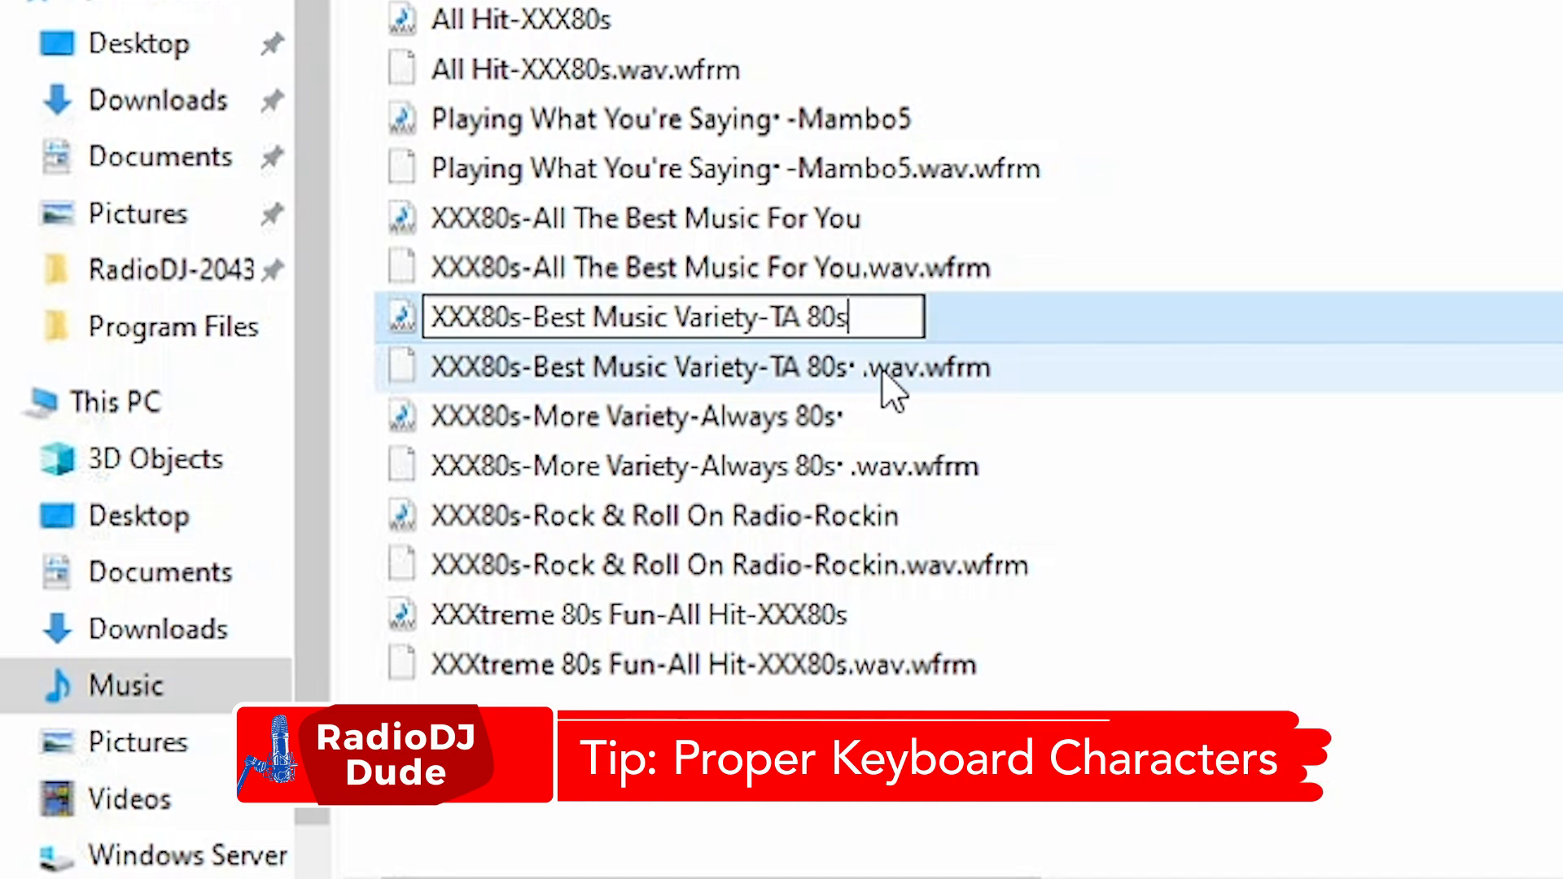
Rename the Ollie & Jerry track file so it uses straight keyboard apostrophes
scroll(down, 3)
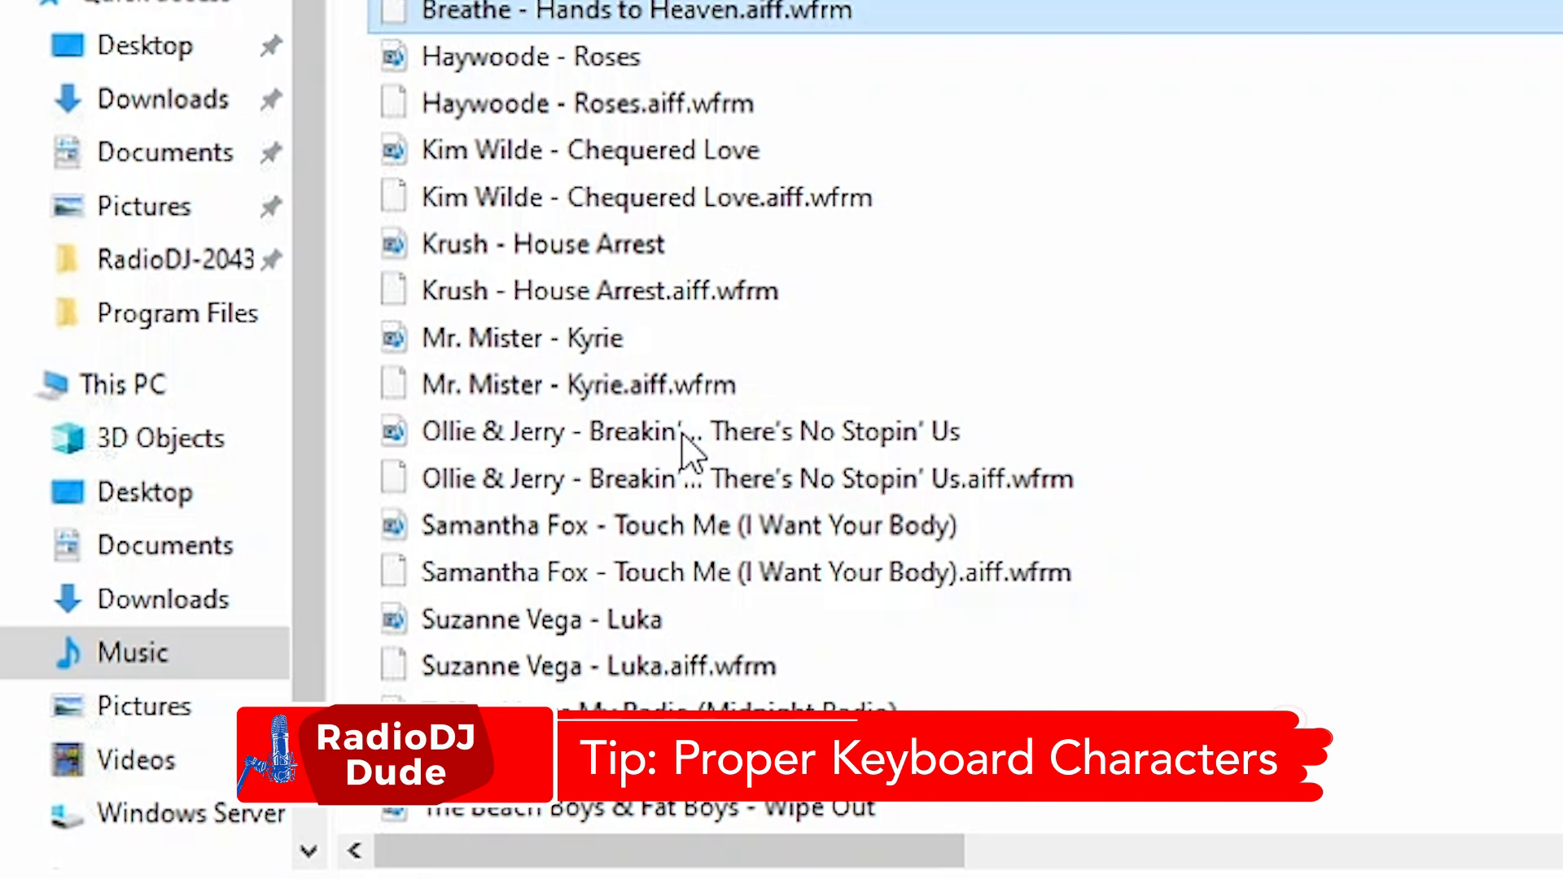
click(691, 430)
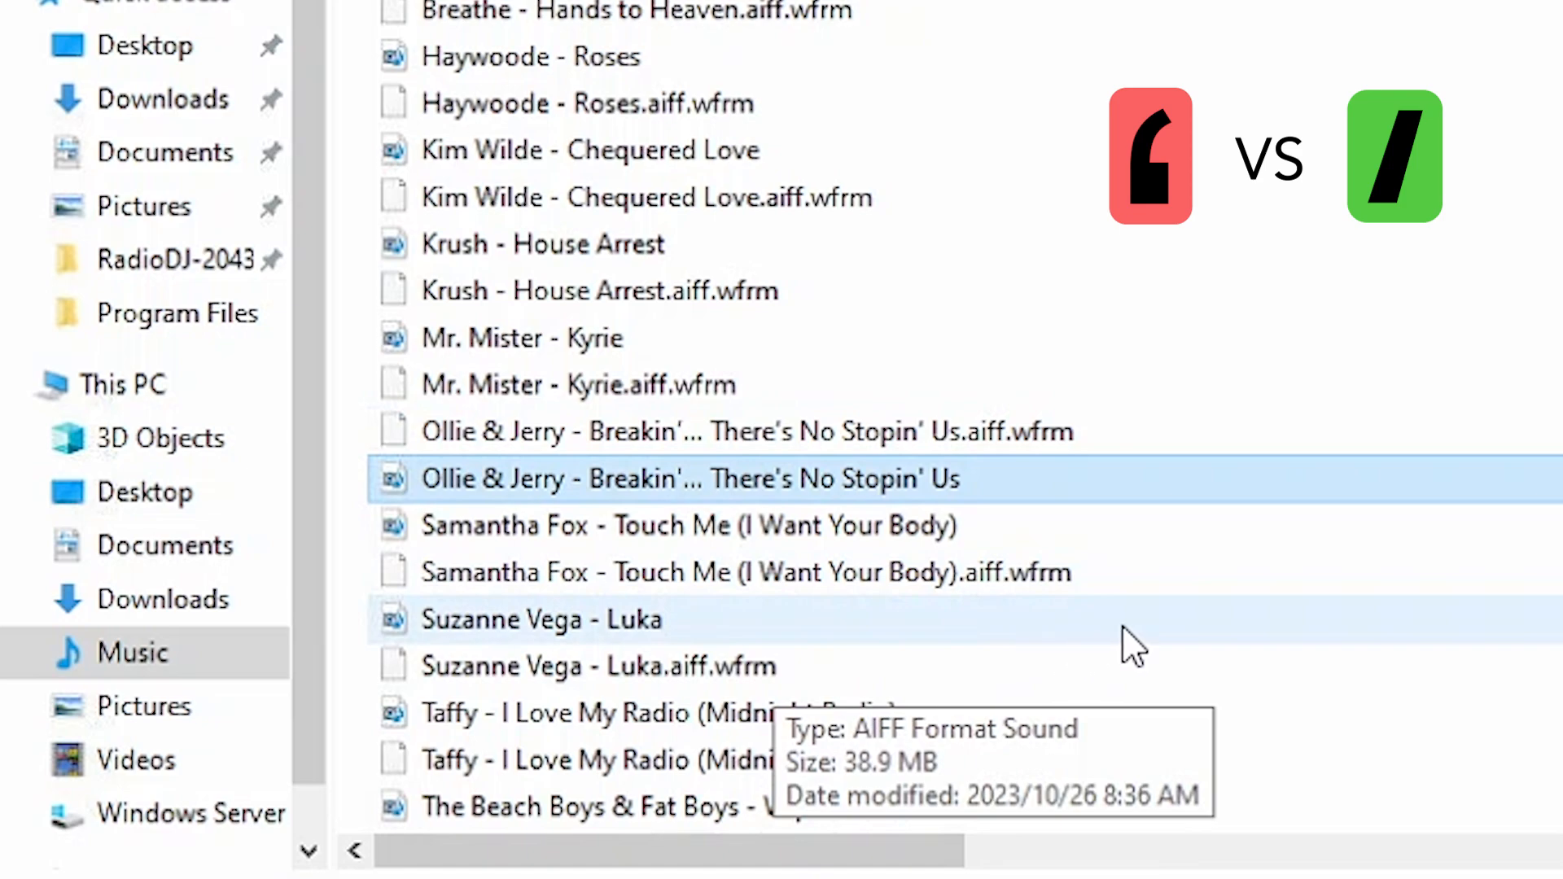
scroll(down, 3)
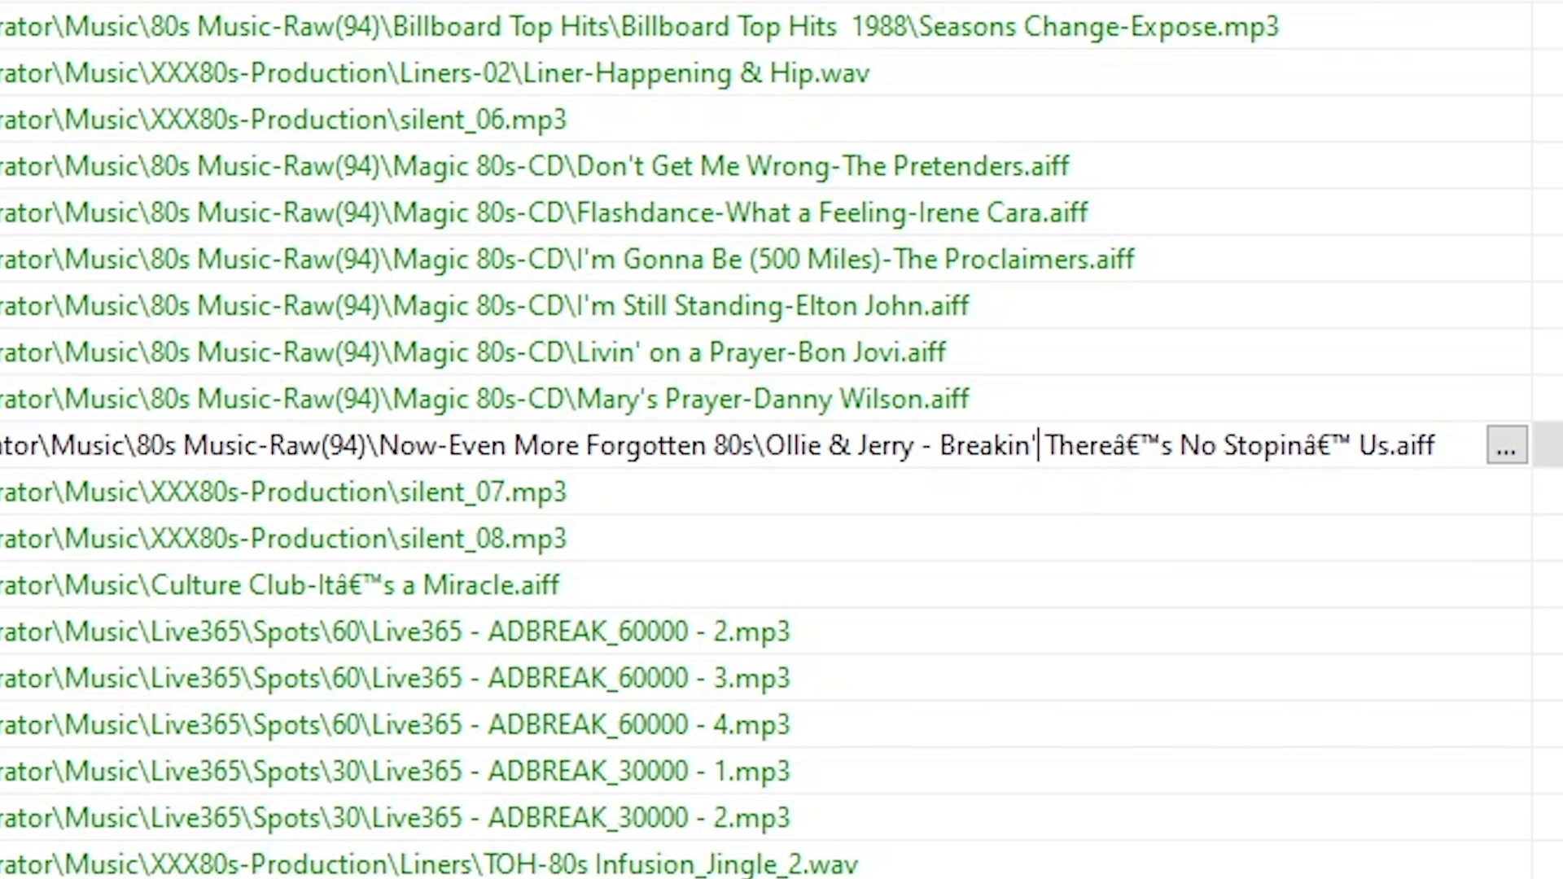
Fix the Ollie & Jerry stored path to read 'There's' with a straight apostrophe
text(There's)
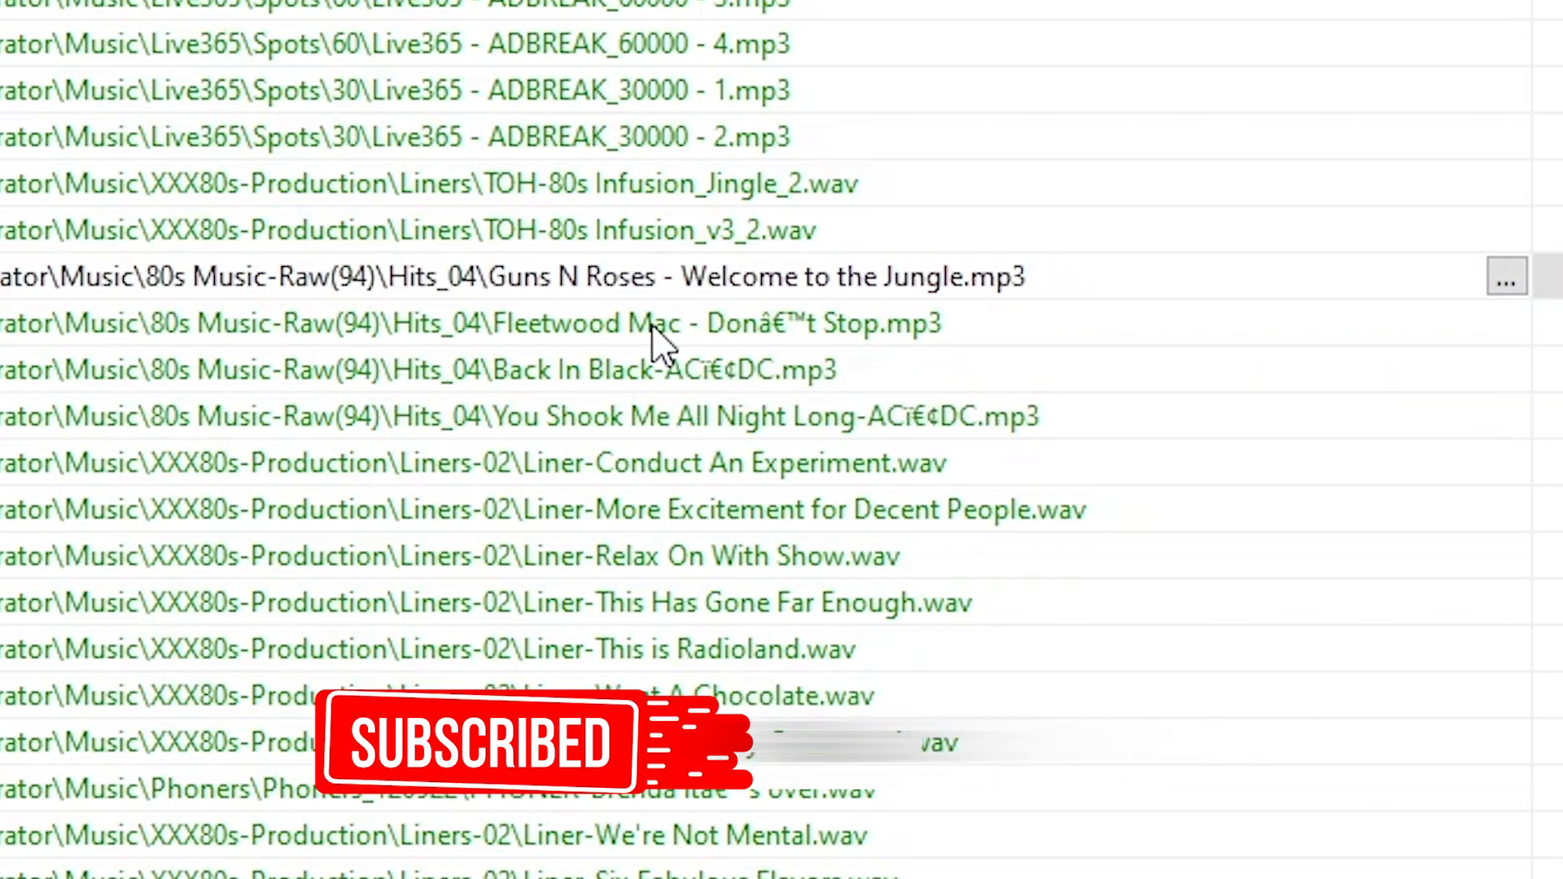
click(498, 277)
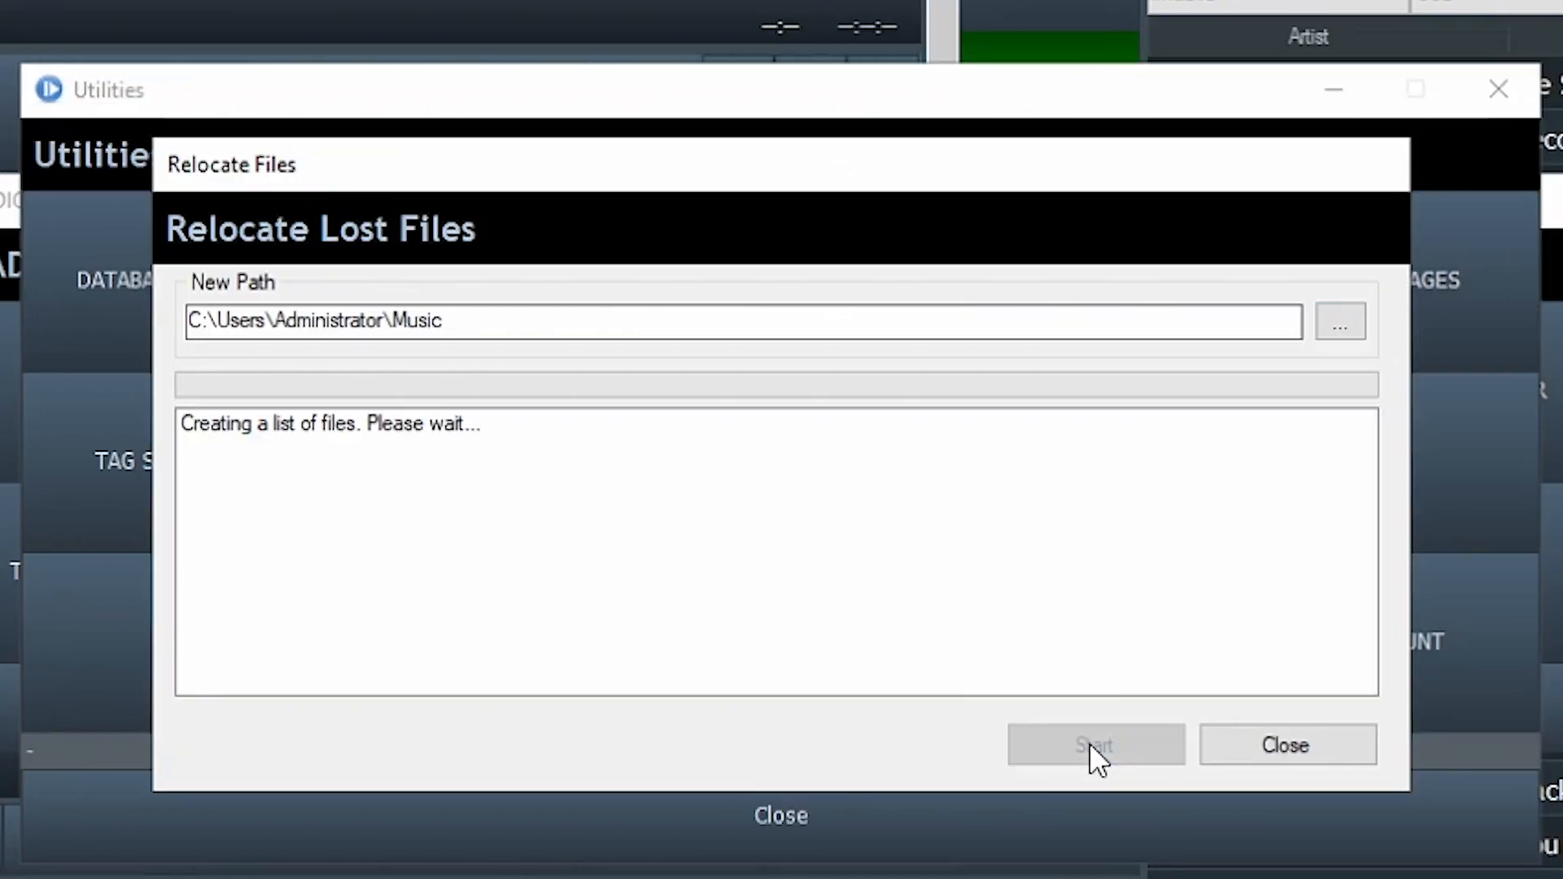
Start Relocate Lost Files using the Music folder as the new path
click(1093, 743)
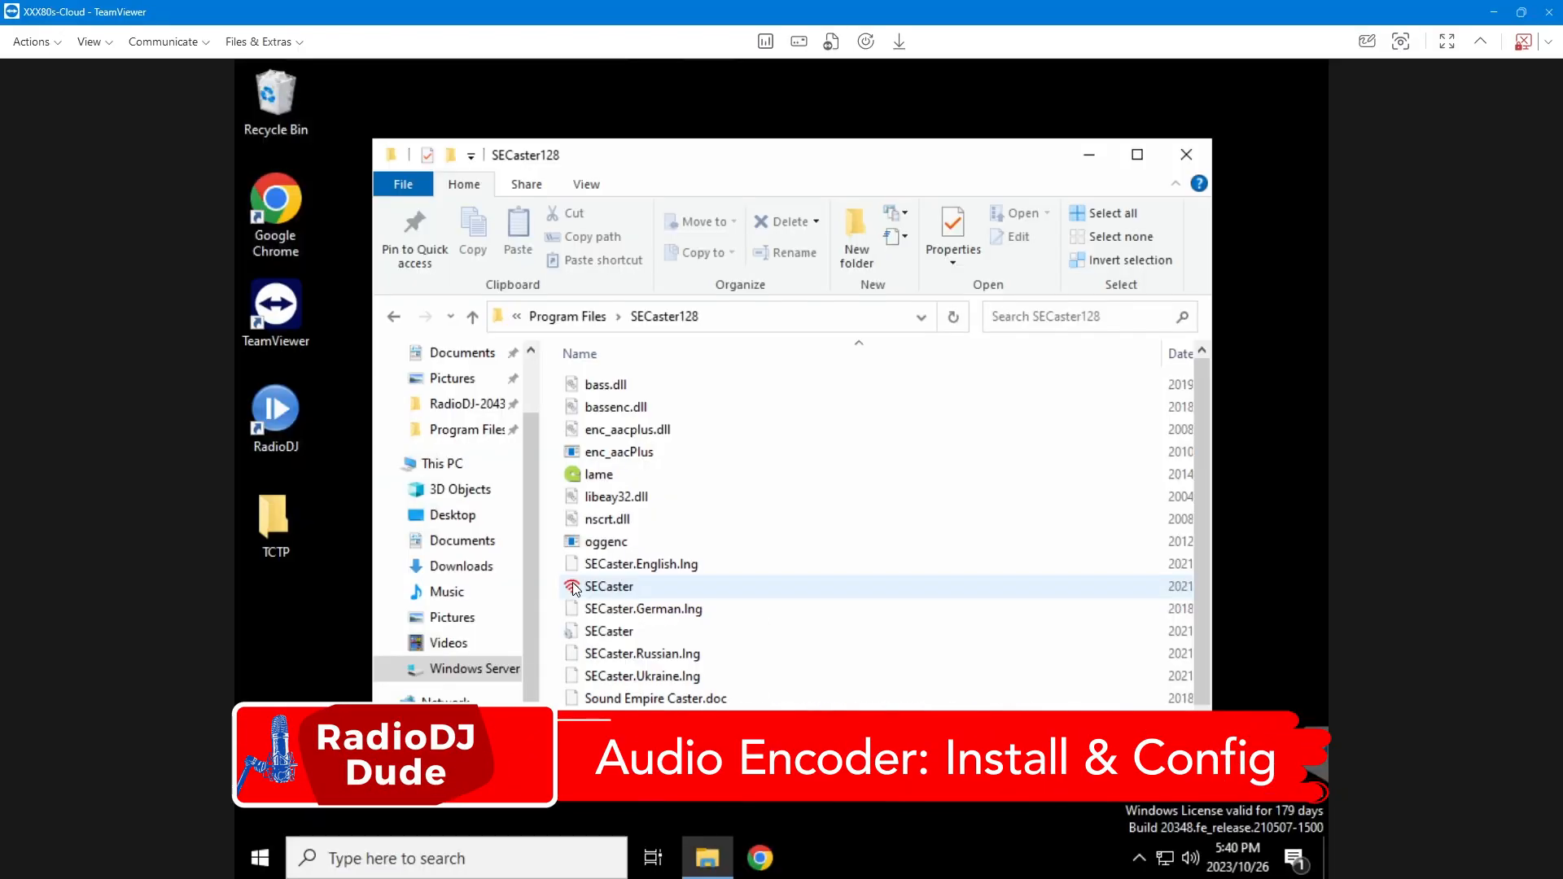
Set SECaster's source to VB-Audio Virtual Cable, fill station info, and browse to NowPlaying.txt
click(609, 586)
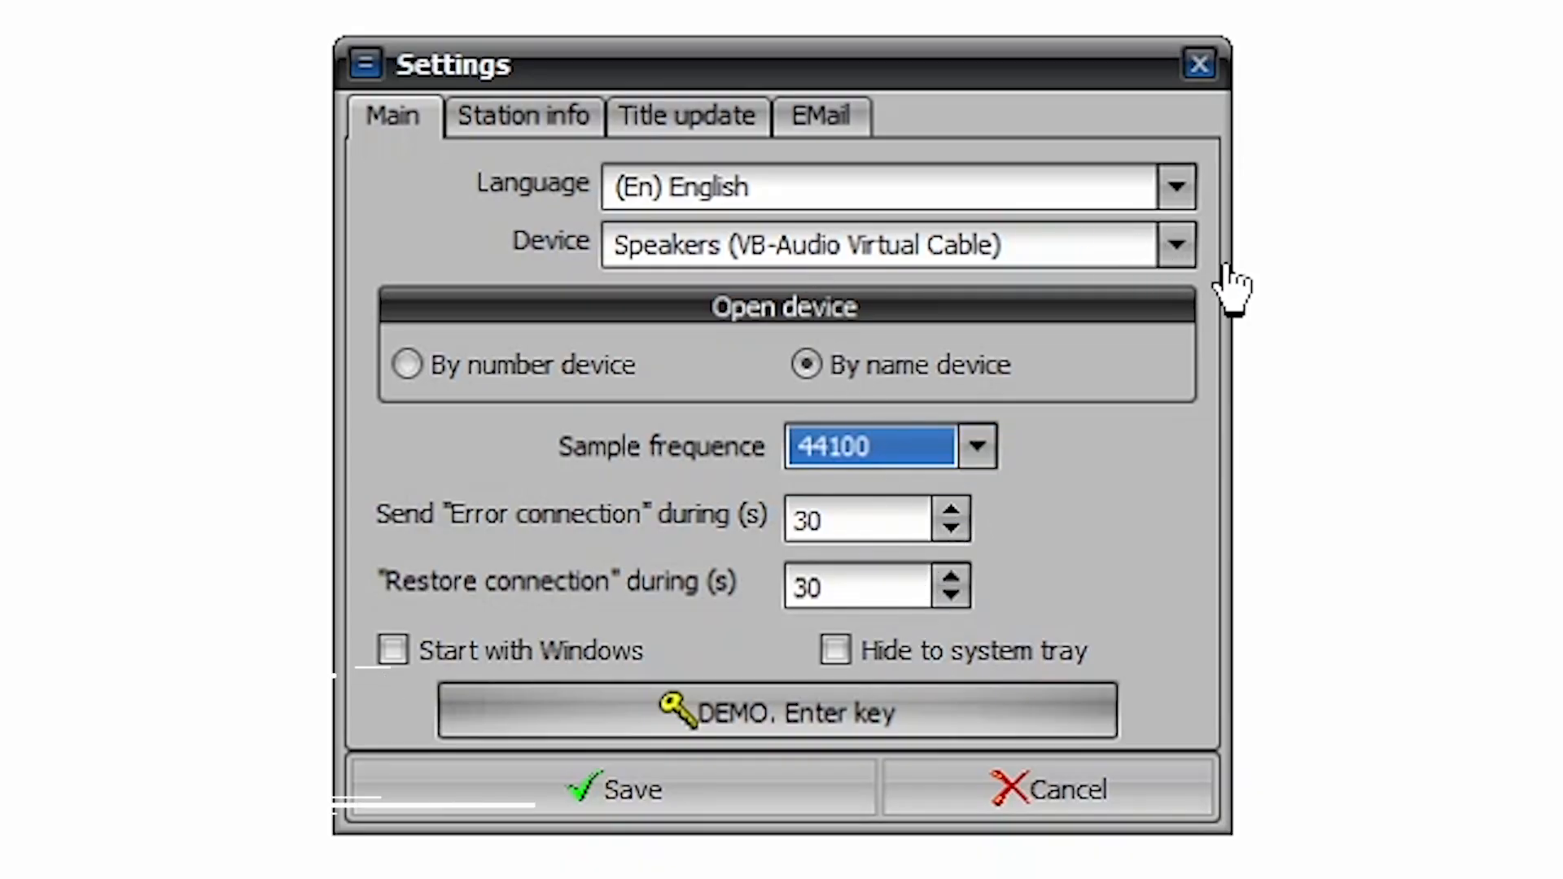
click(1176, 245)
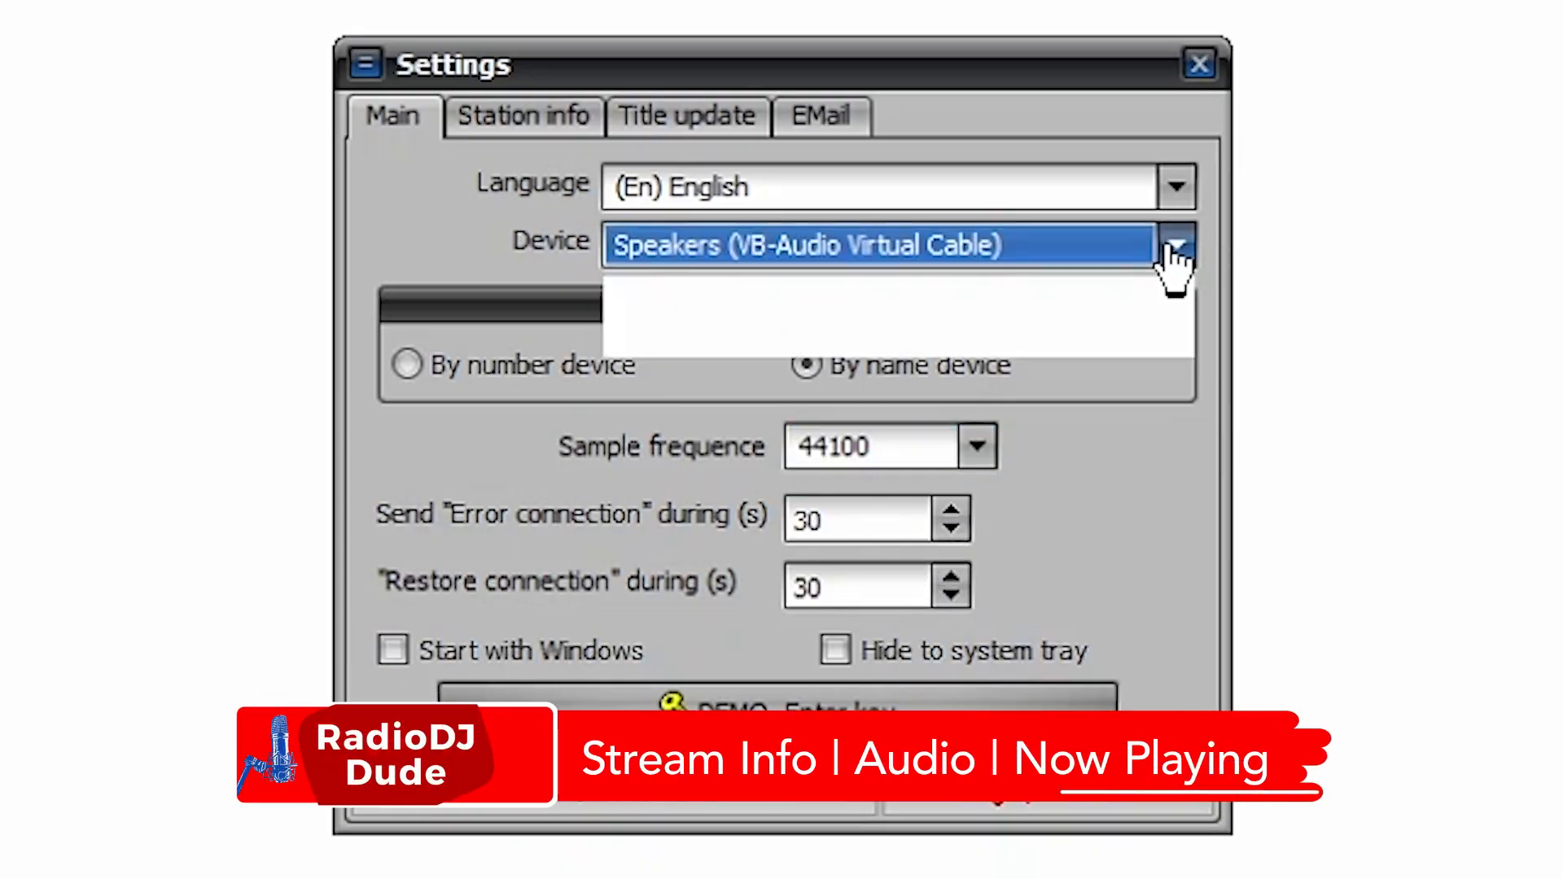
click(1177, 244)
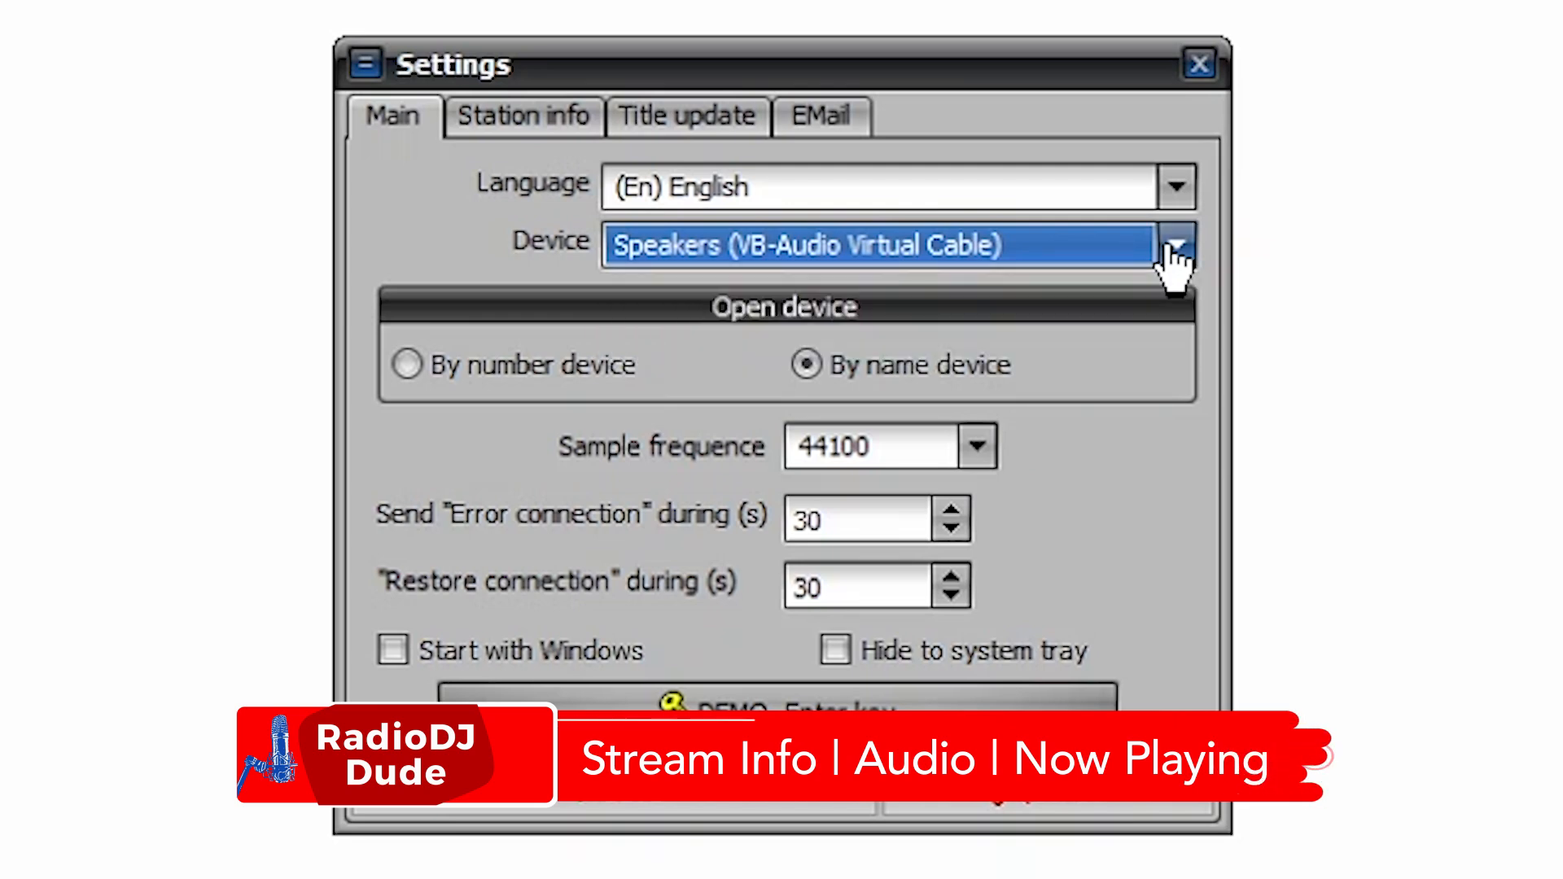
click(523, 116)
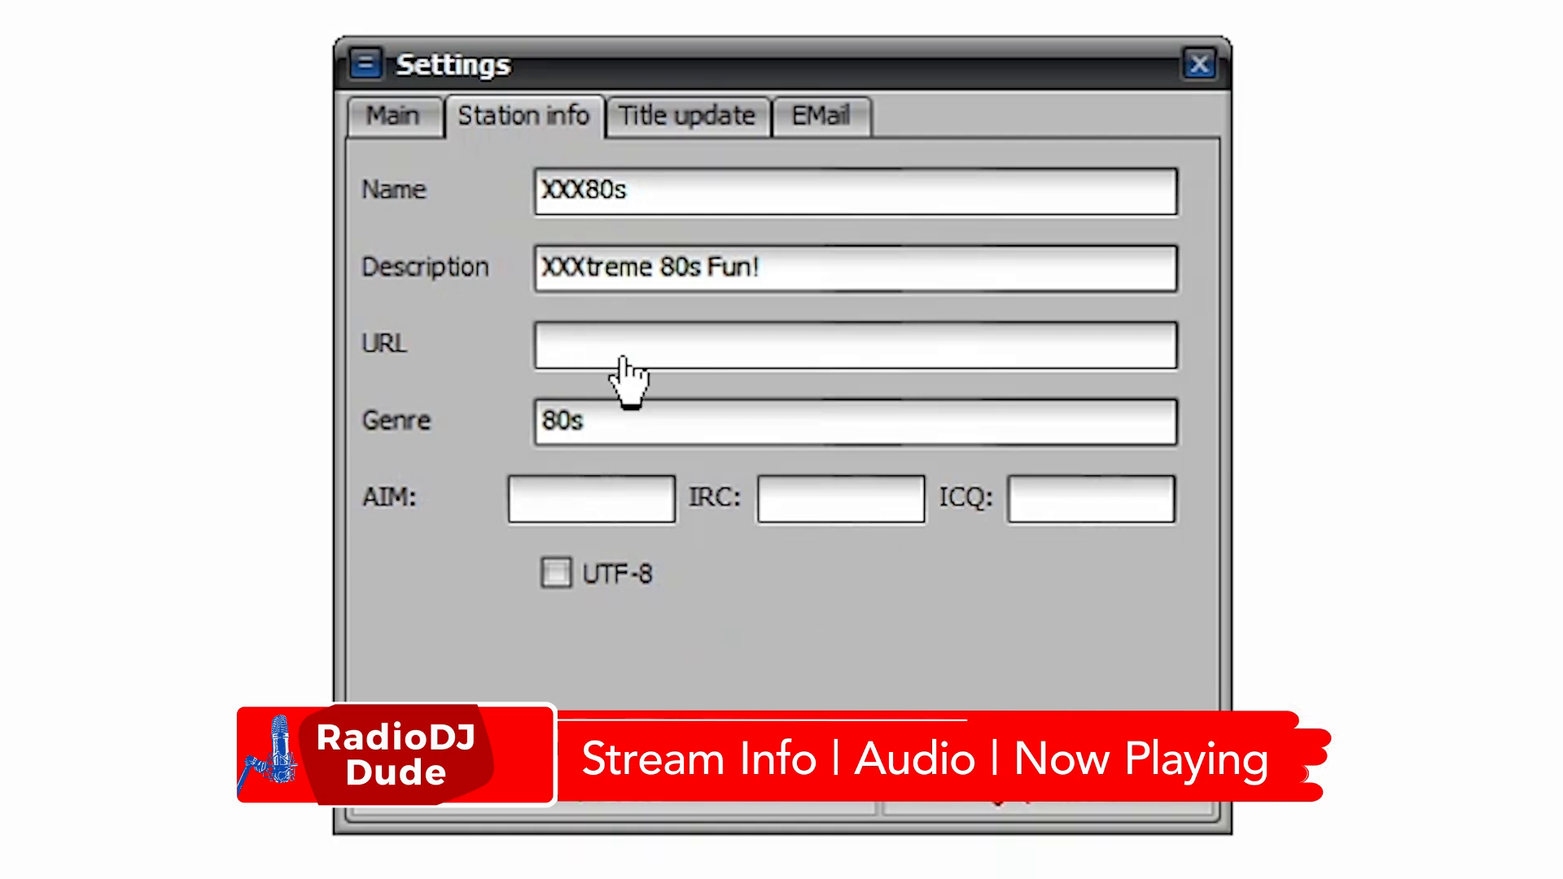
click(685, 116)
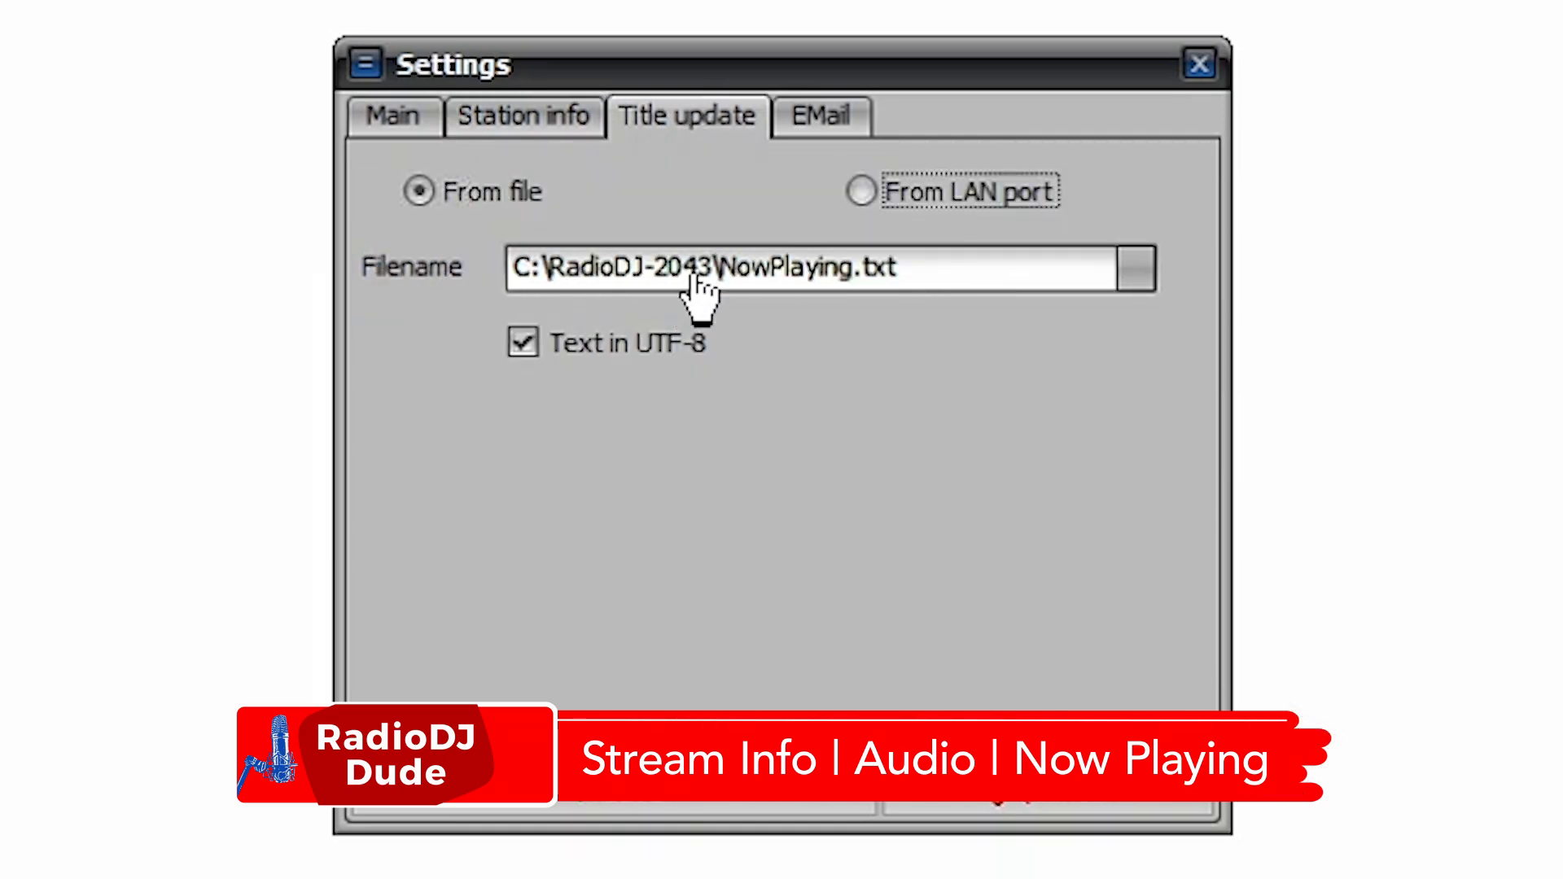
click(1131, 268)
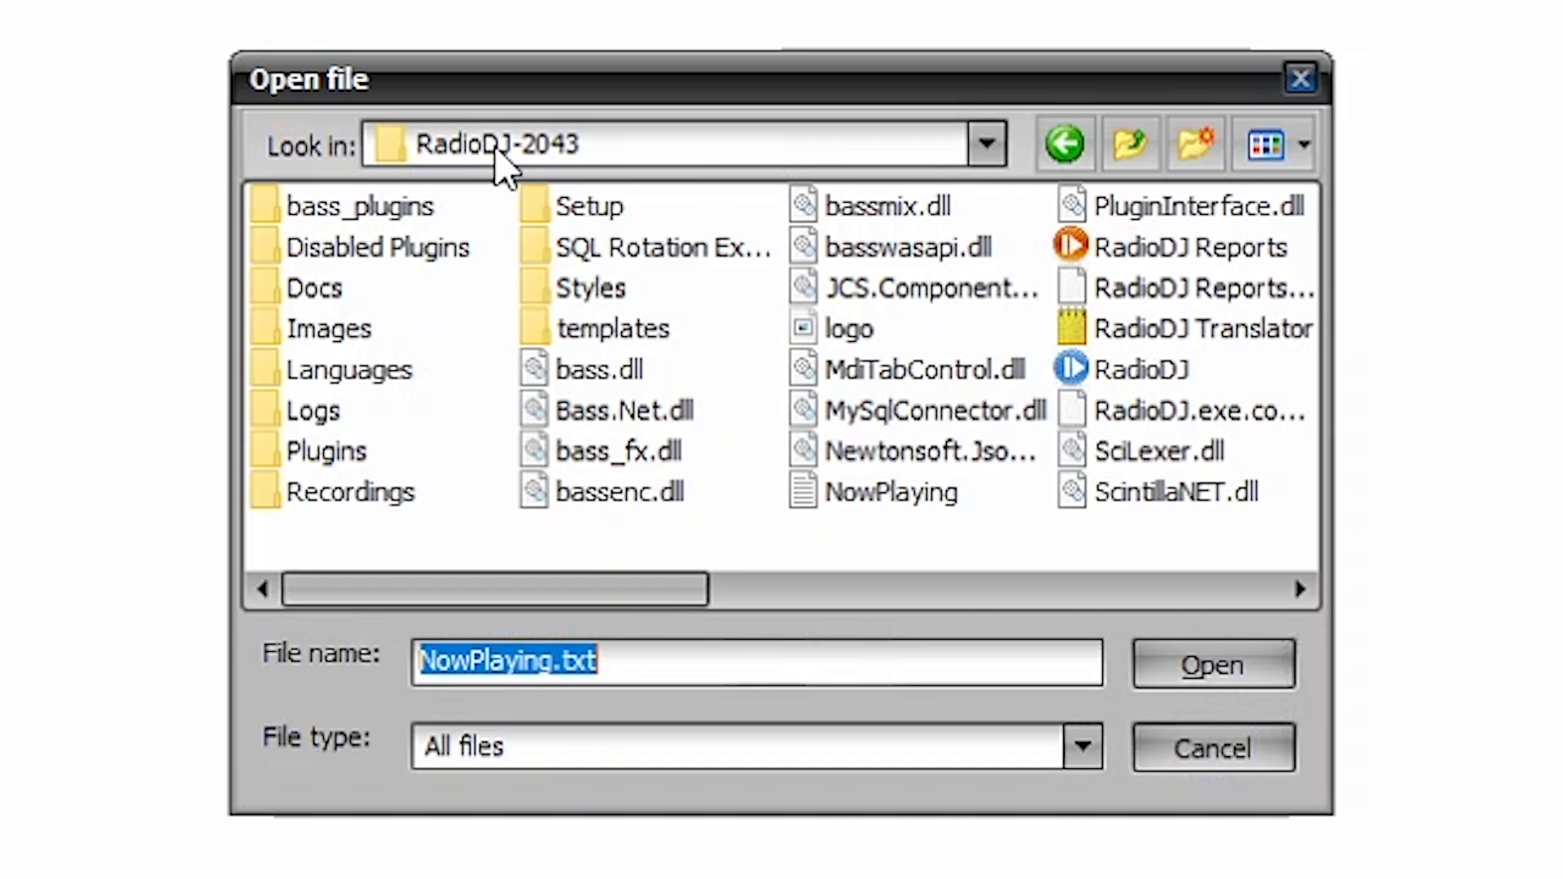
mouse_move(917, 508)
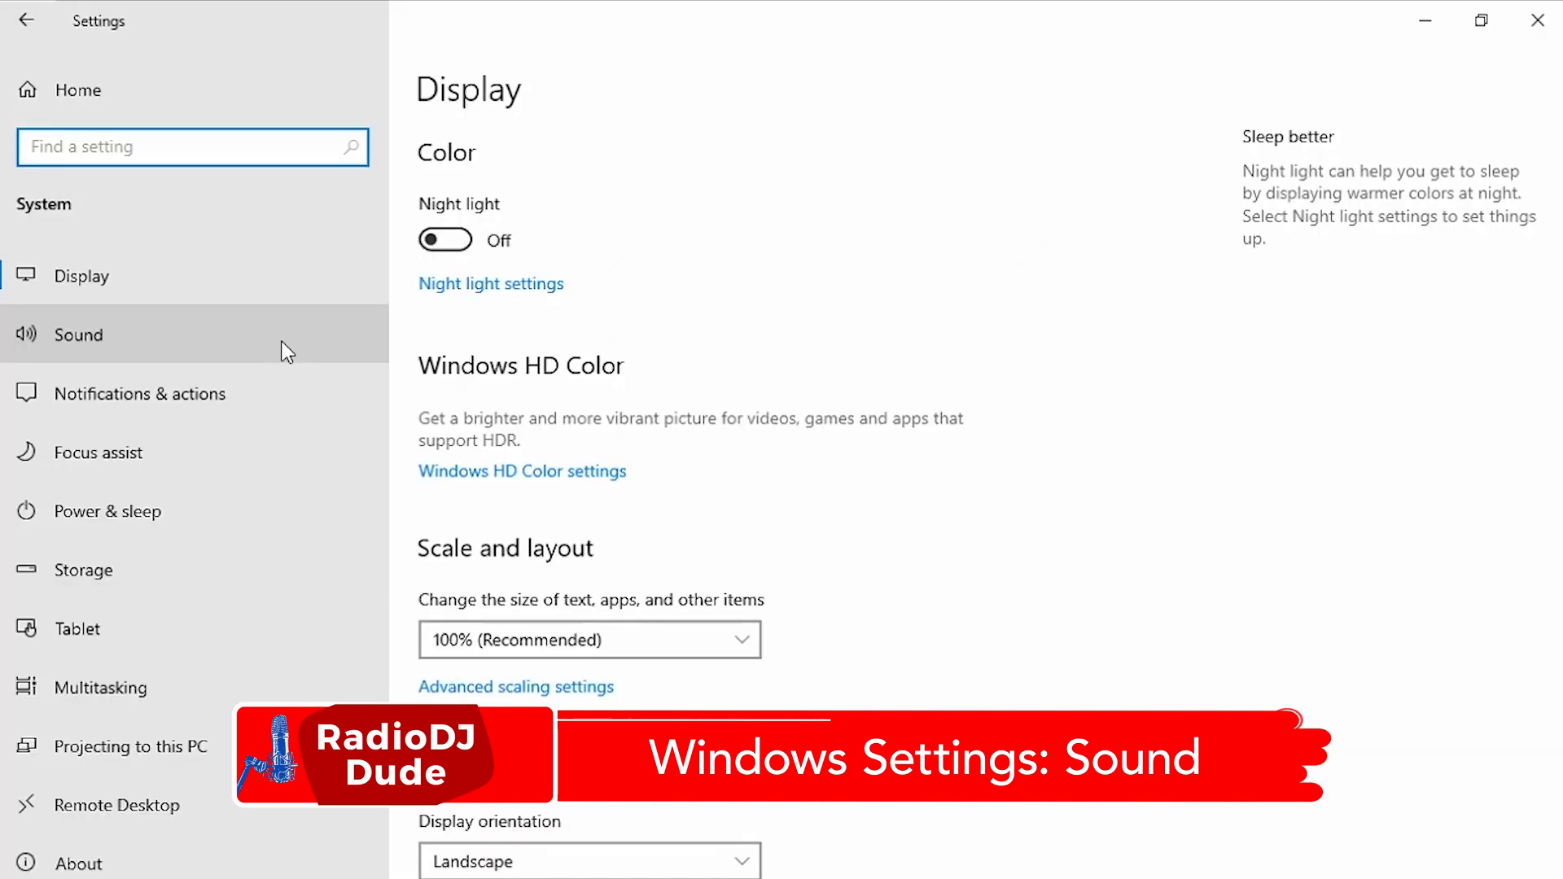
Set the Windows sound scheme to No Sounds
click(78, 334)
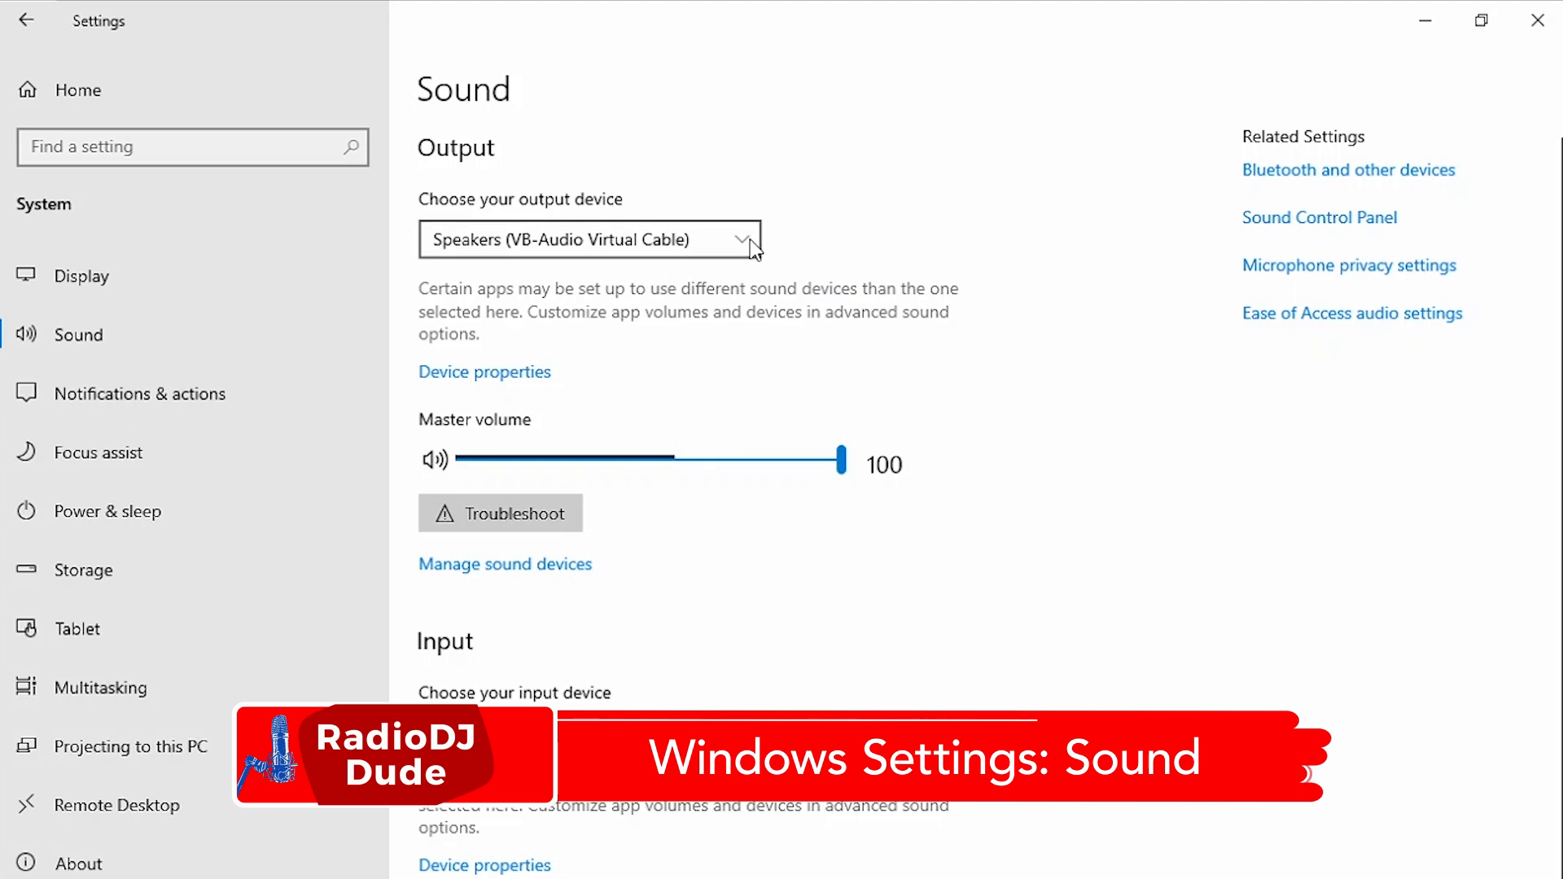
mouse_move(857, 253)
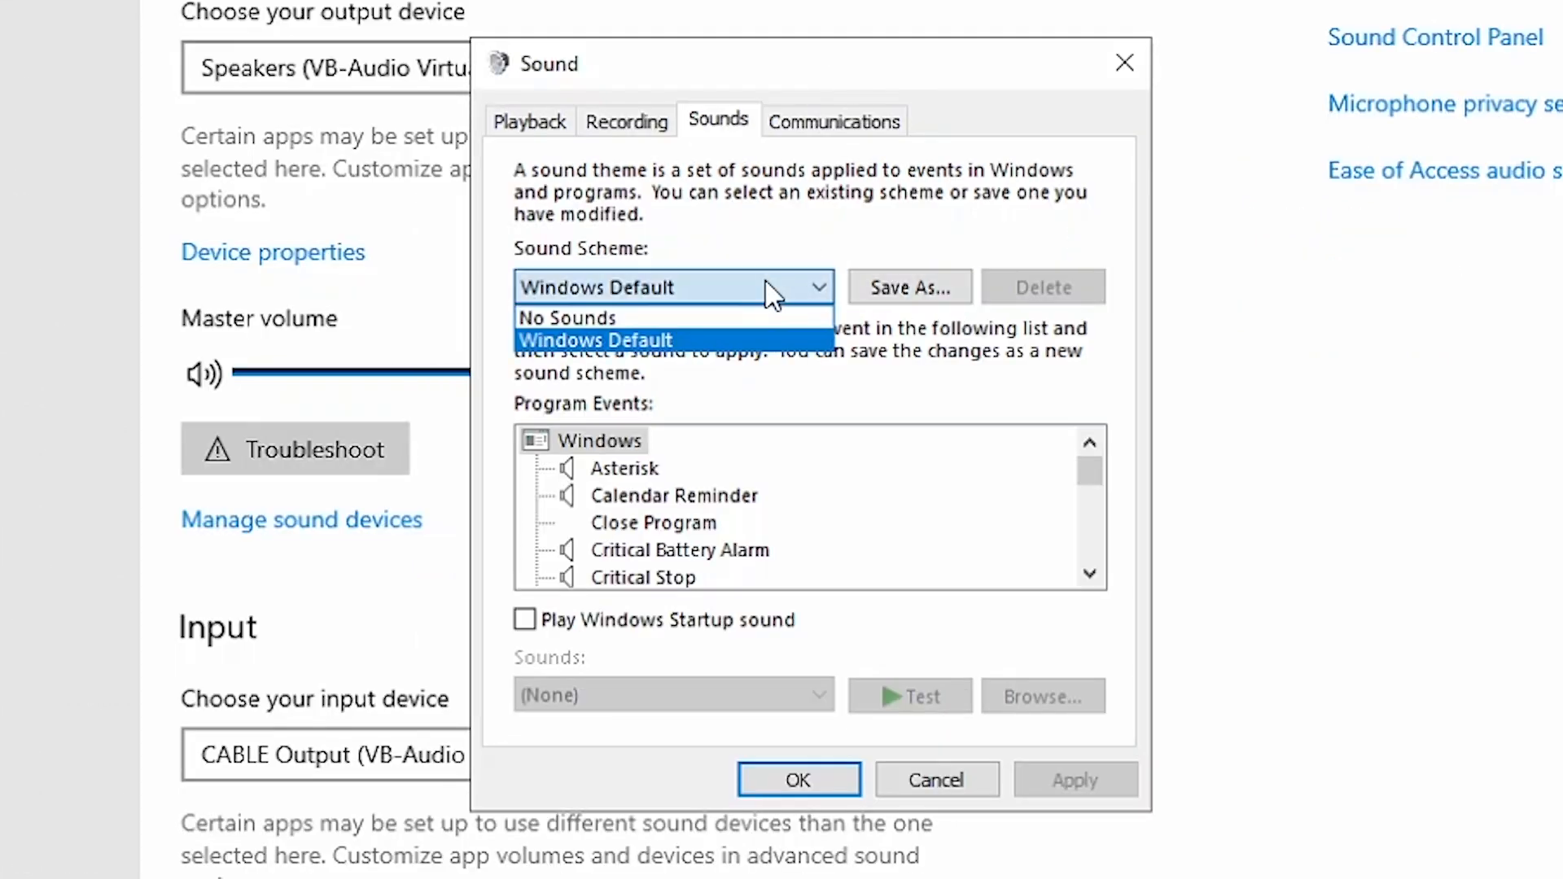
click(567, 316)
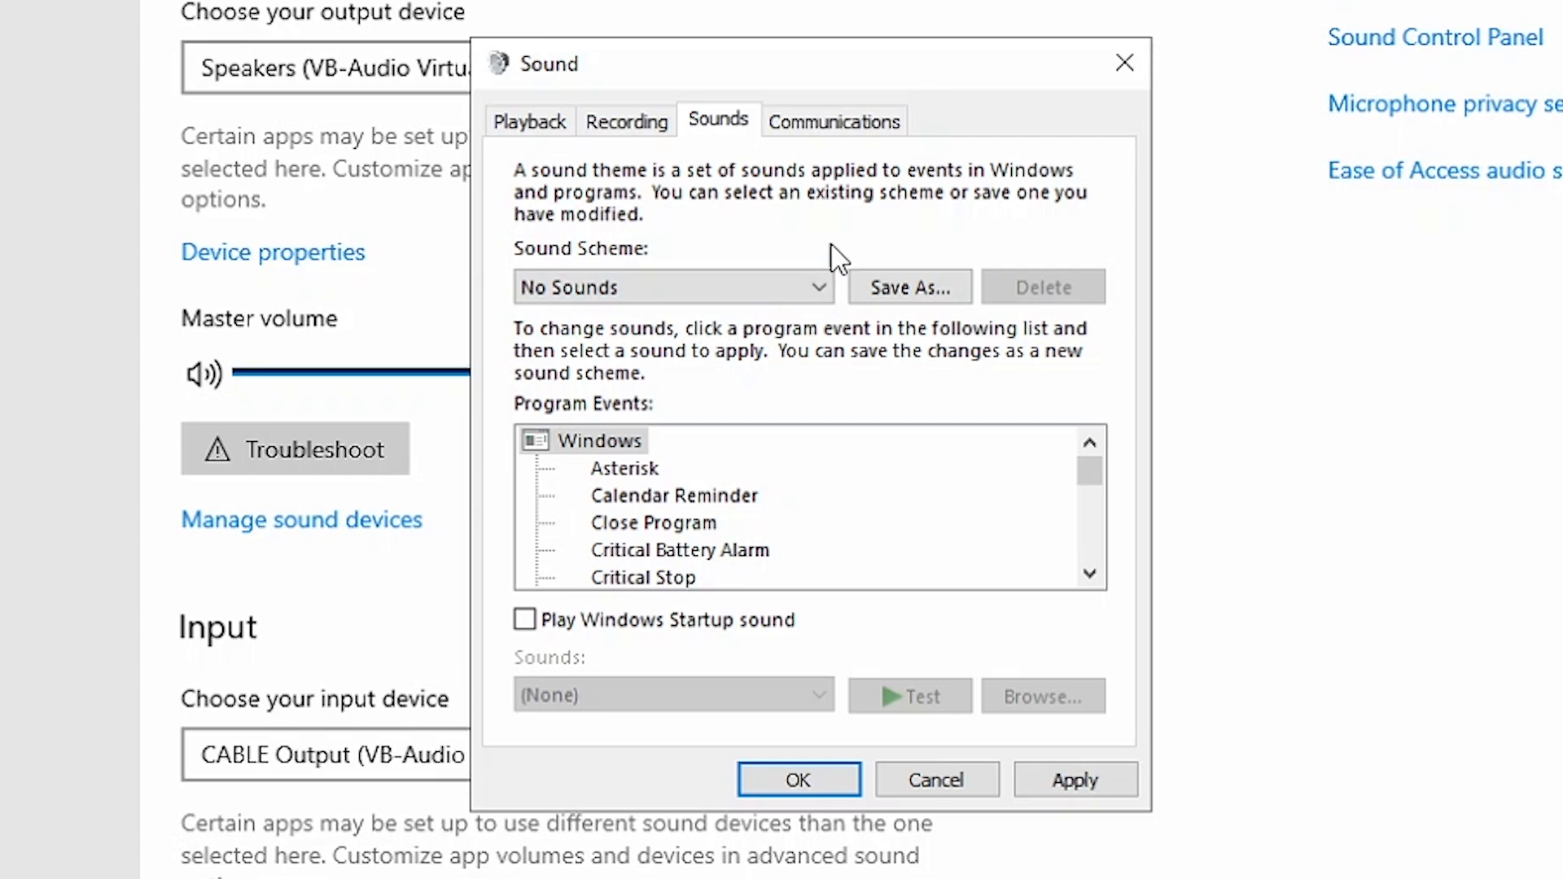
click(835, 120)
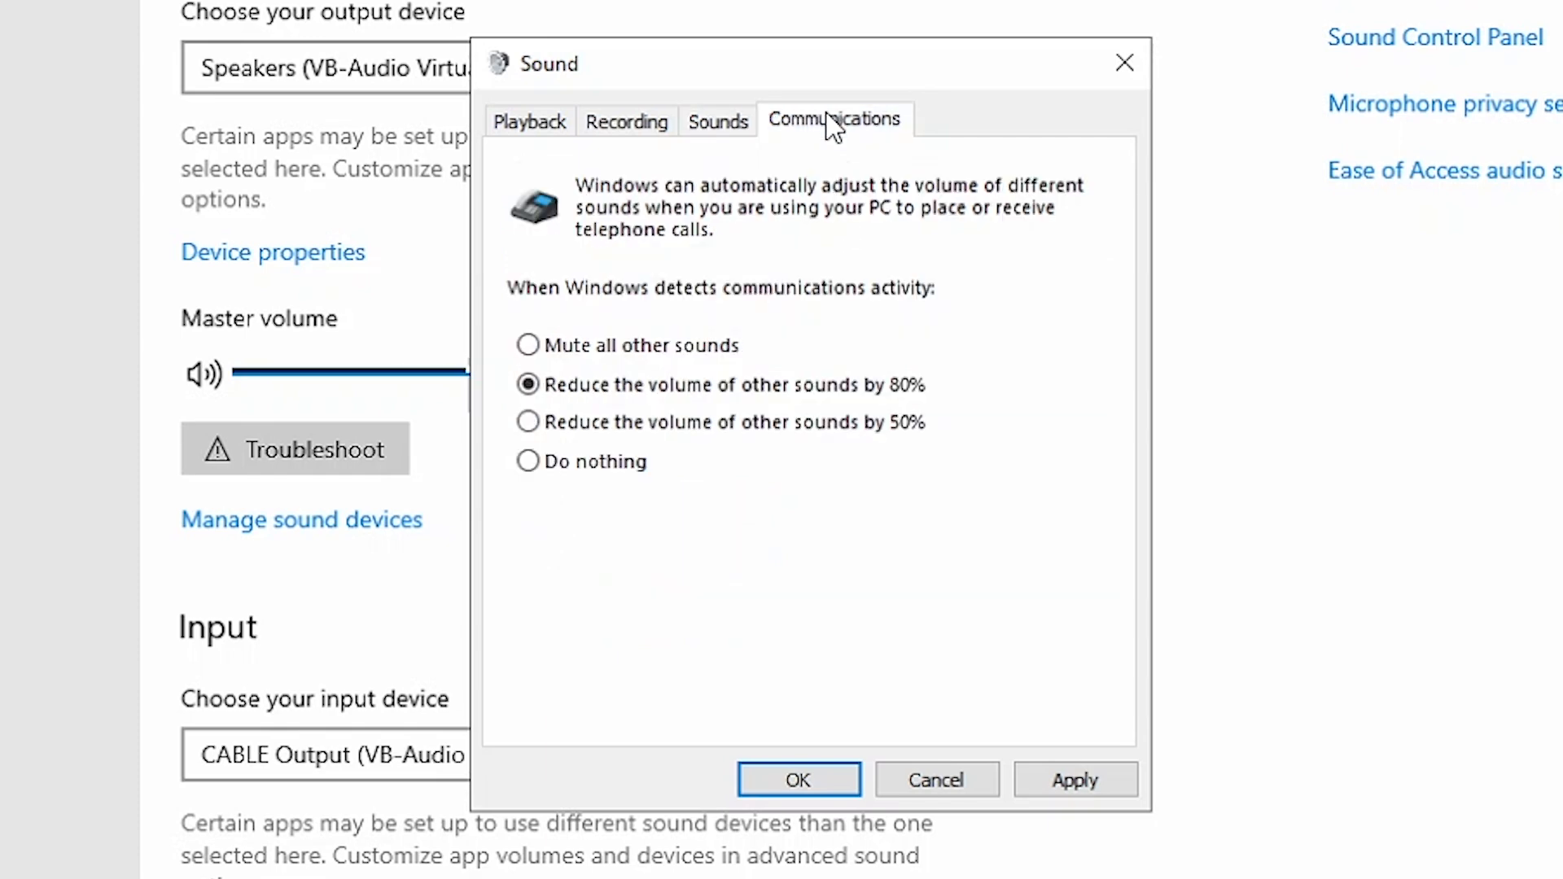
Open the properties of the virtual cable Speakers playback device
click(529, 121)
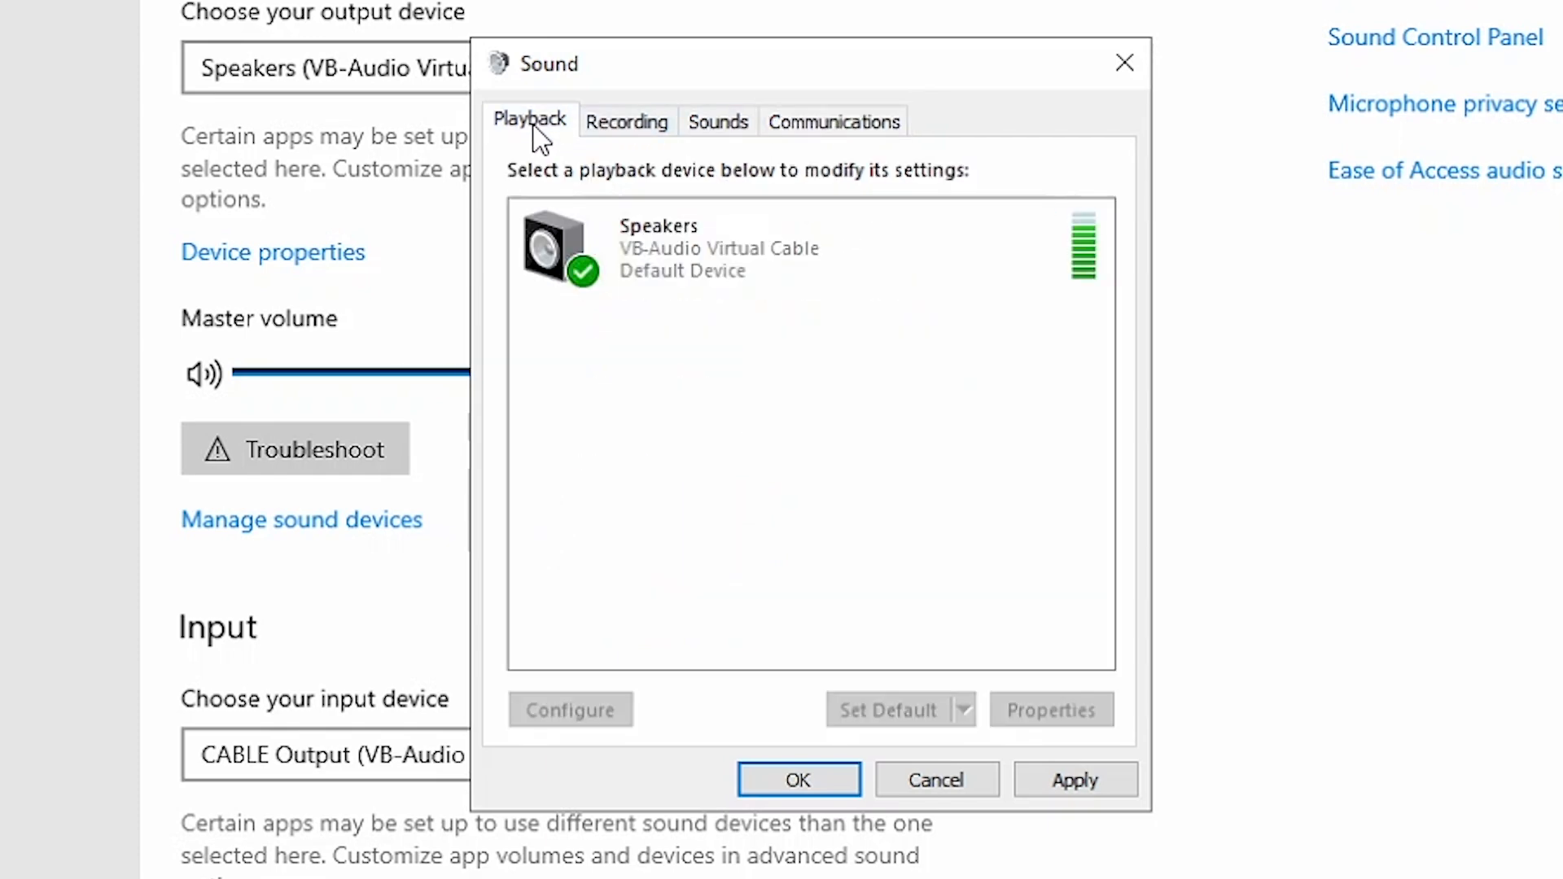
click(809, 246)
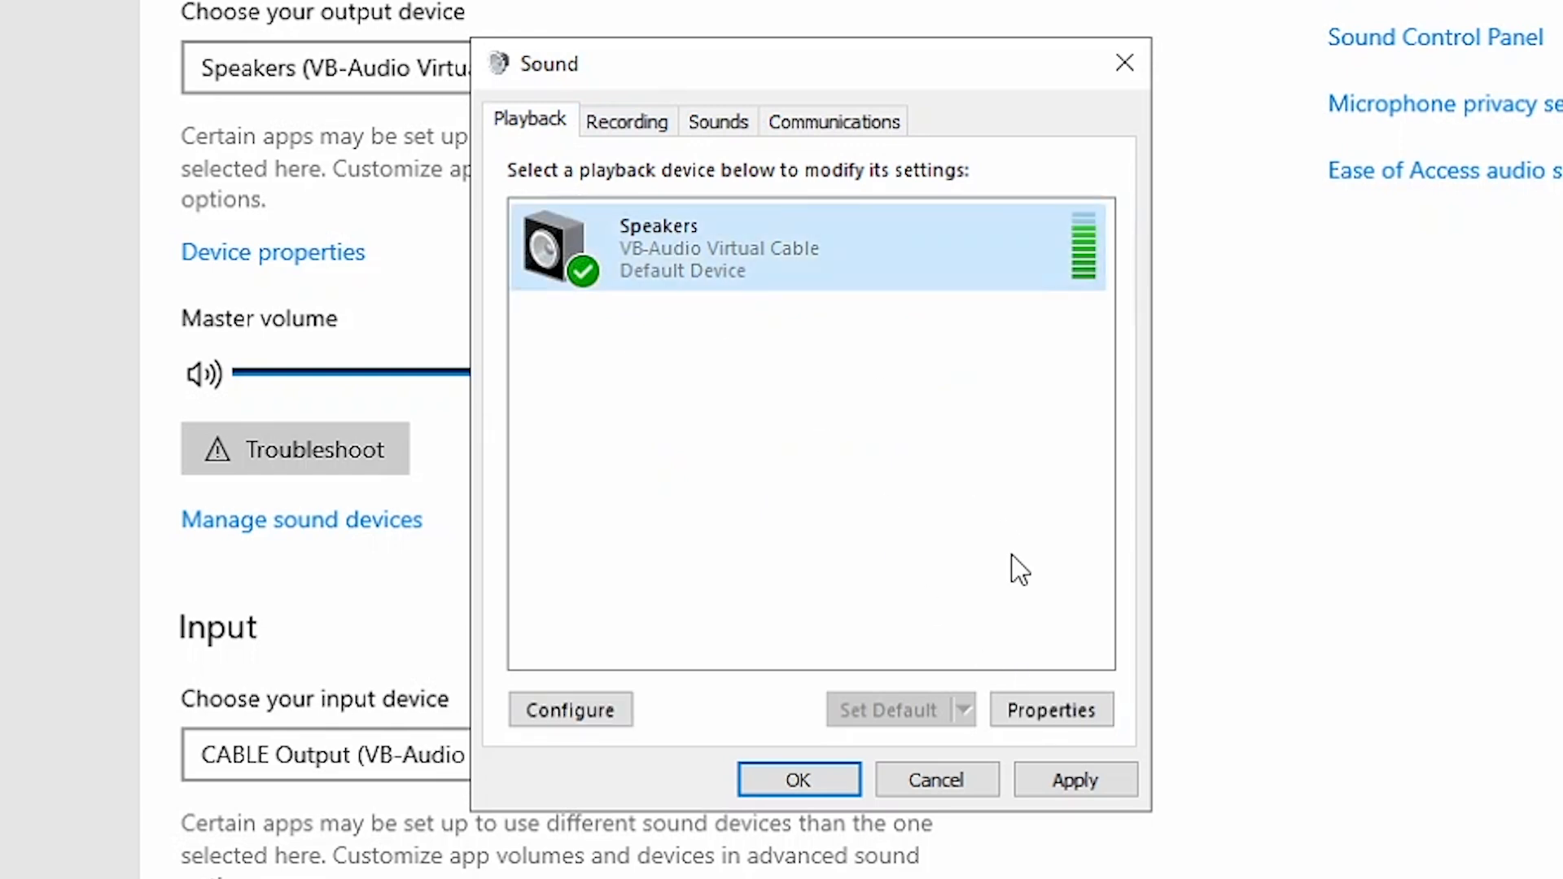
click(1051, 710)
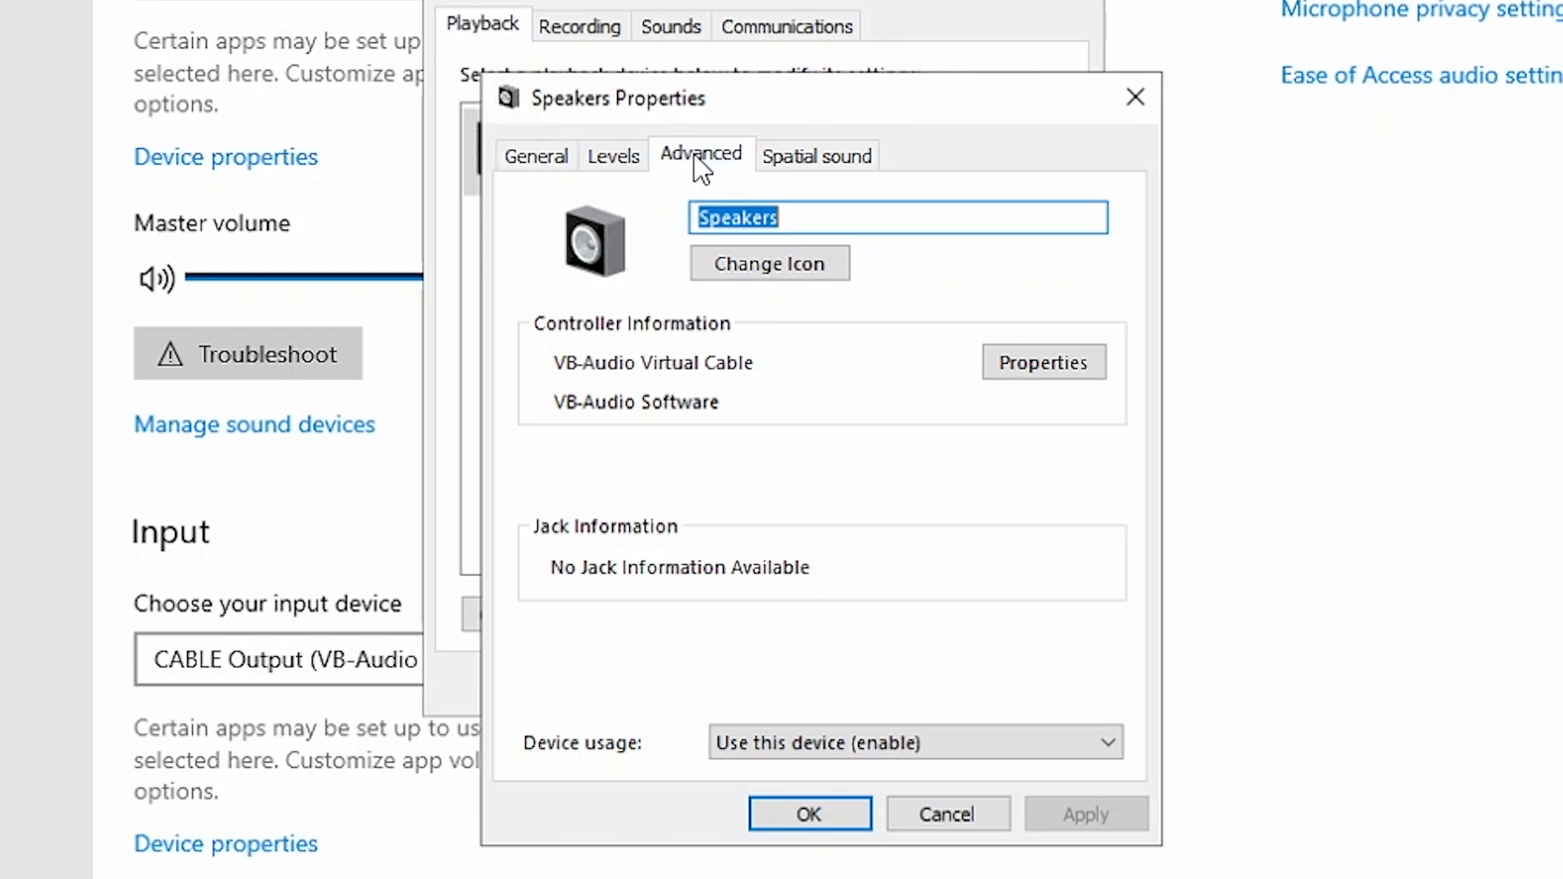
Set Speakers and CABLE Output default formats to 2 channel, 24 bit, 44100 Hz
click(700, 155)
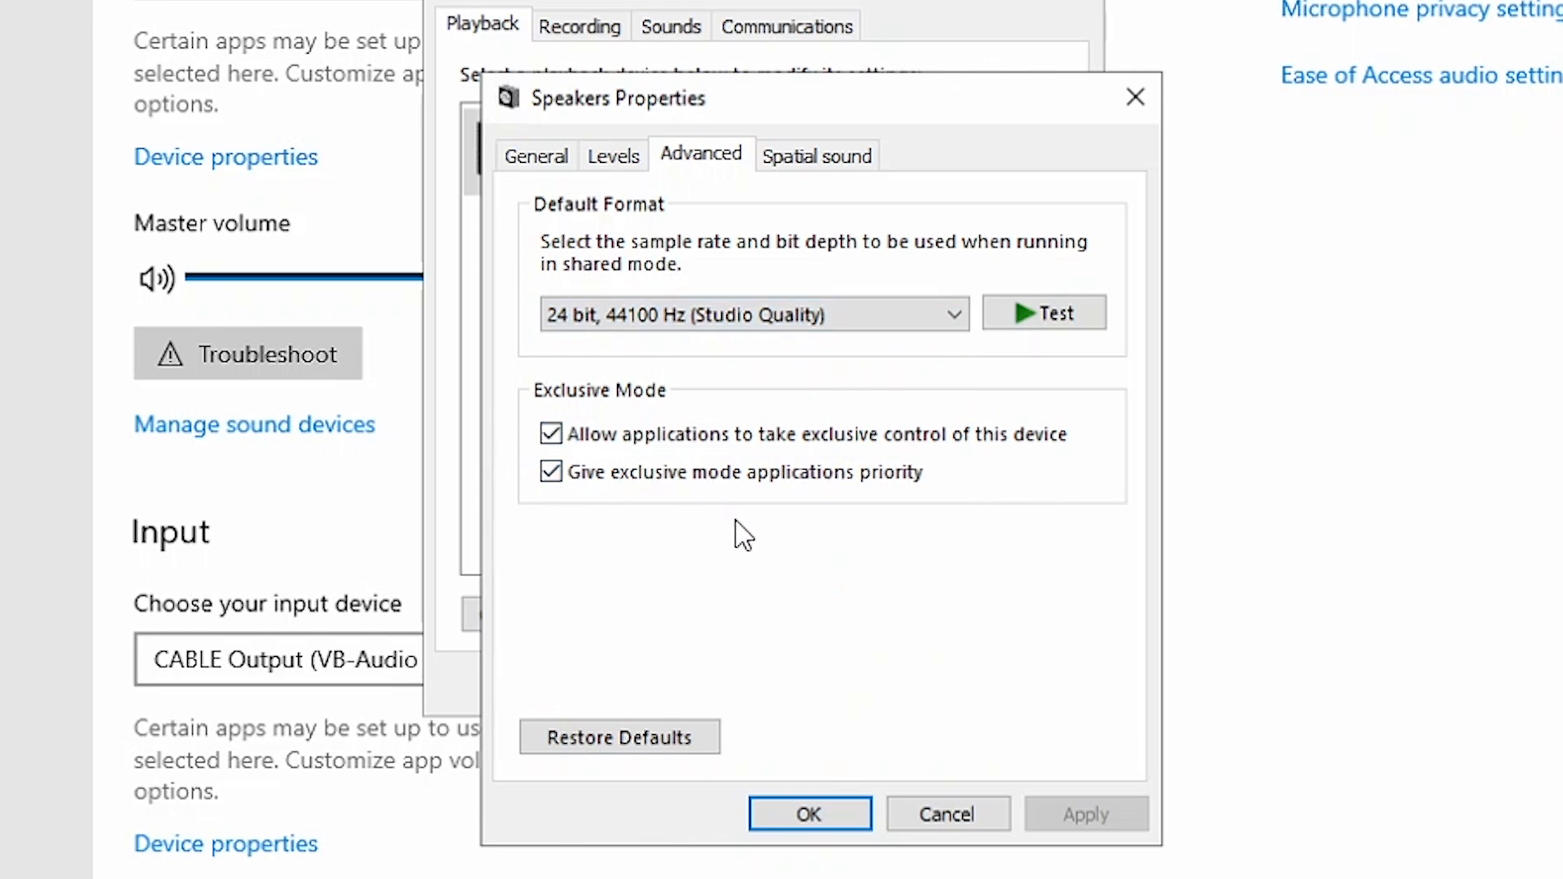
click(809, 813)
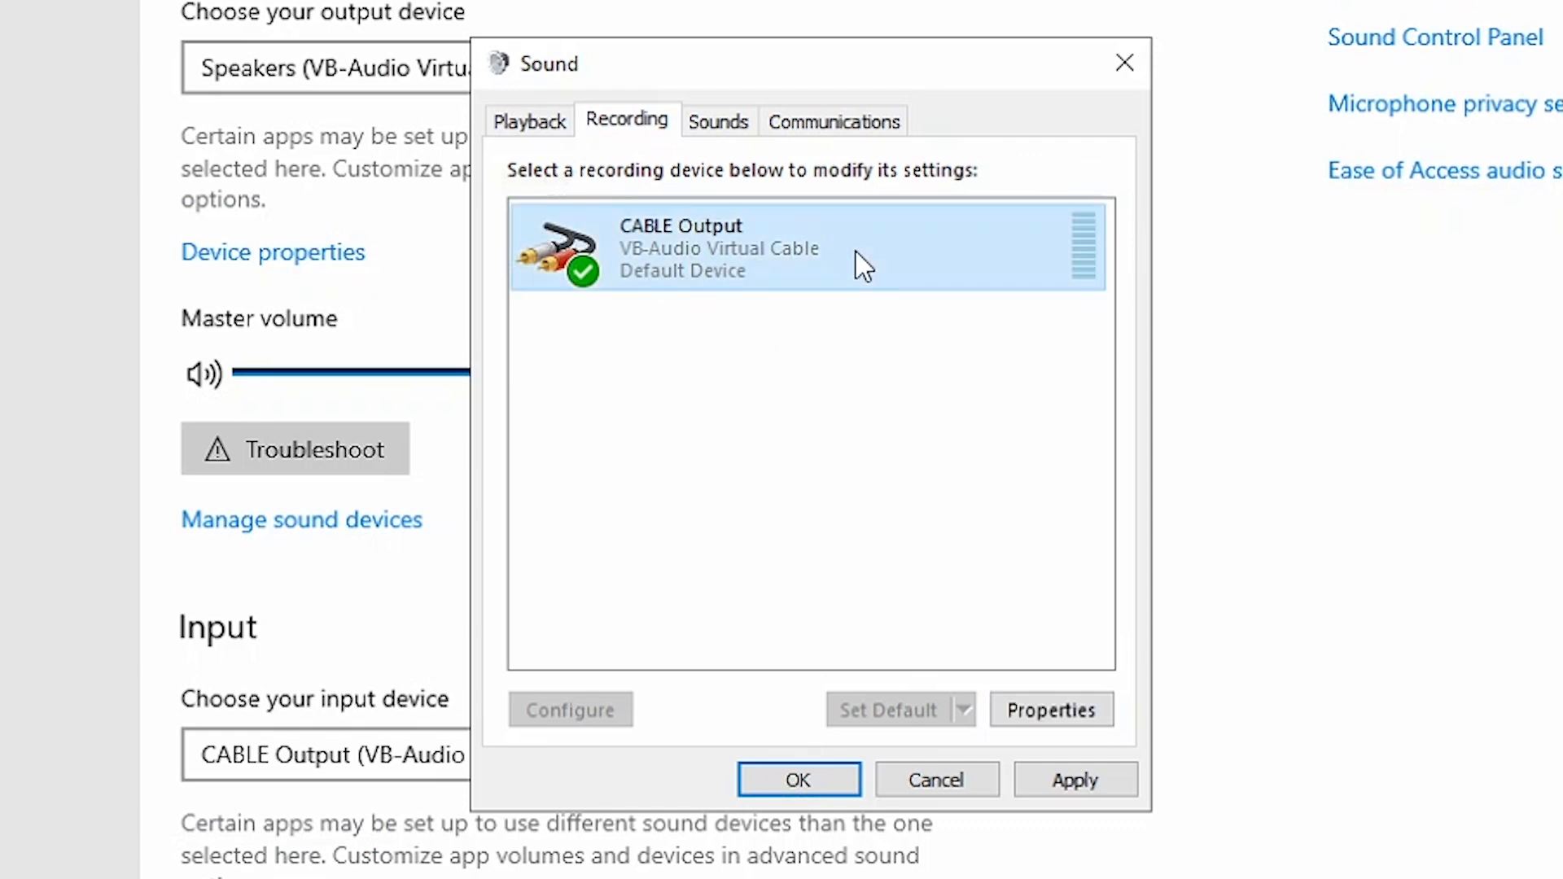
click(1051, 710)
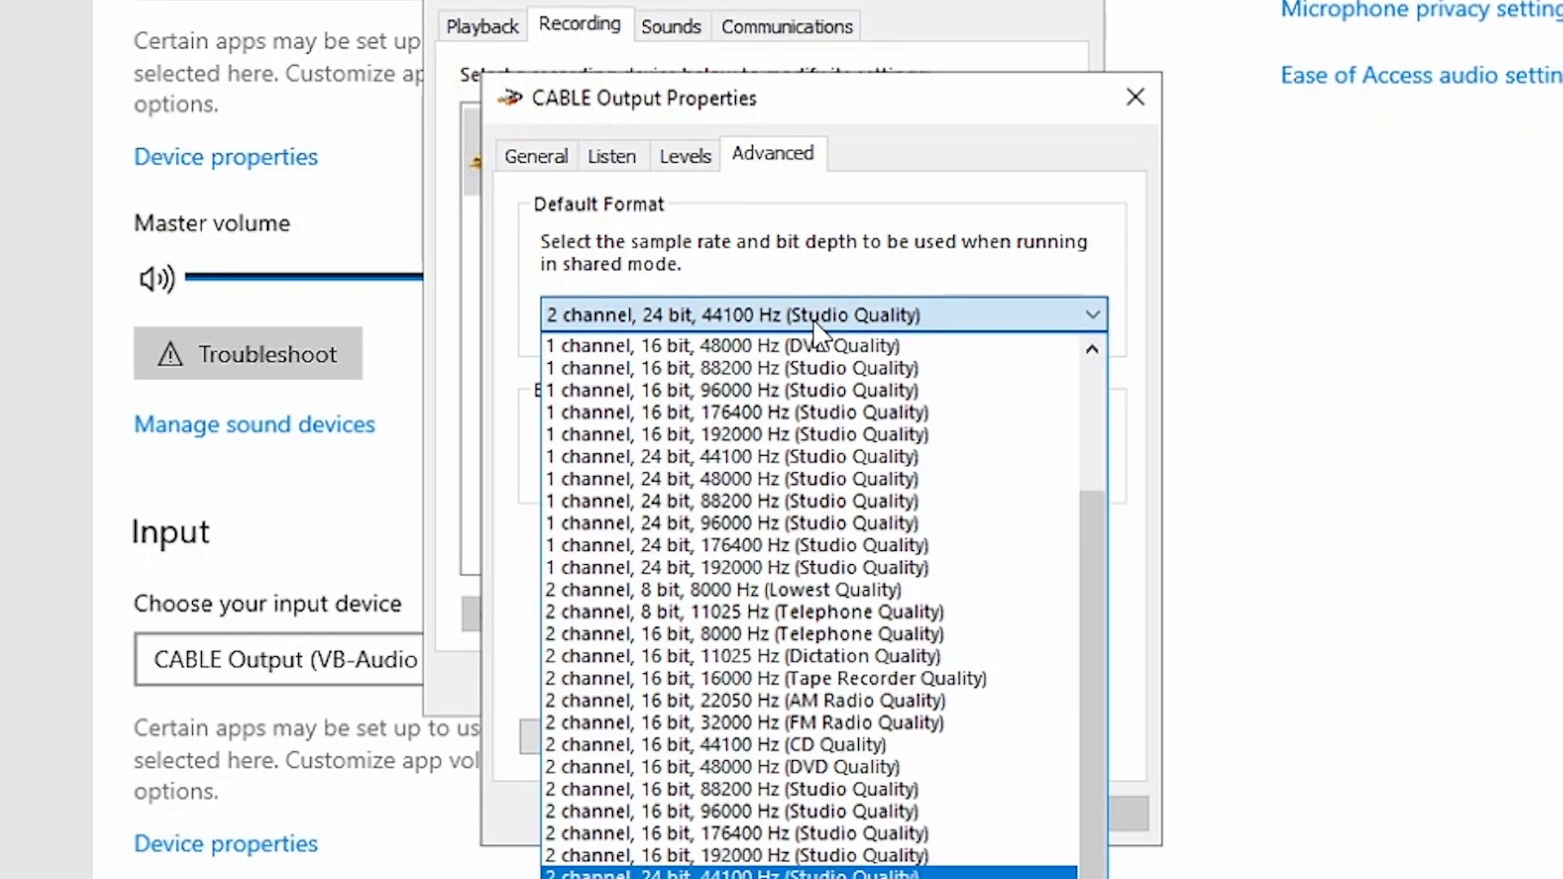
click(822, 314)
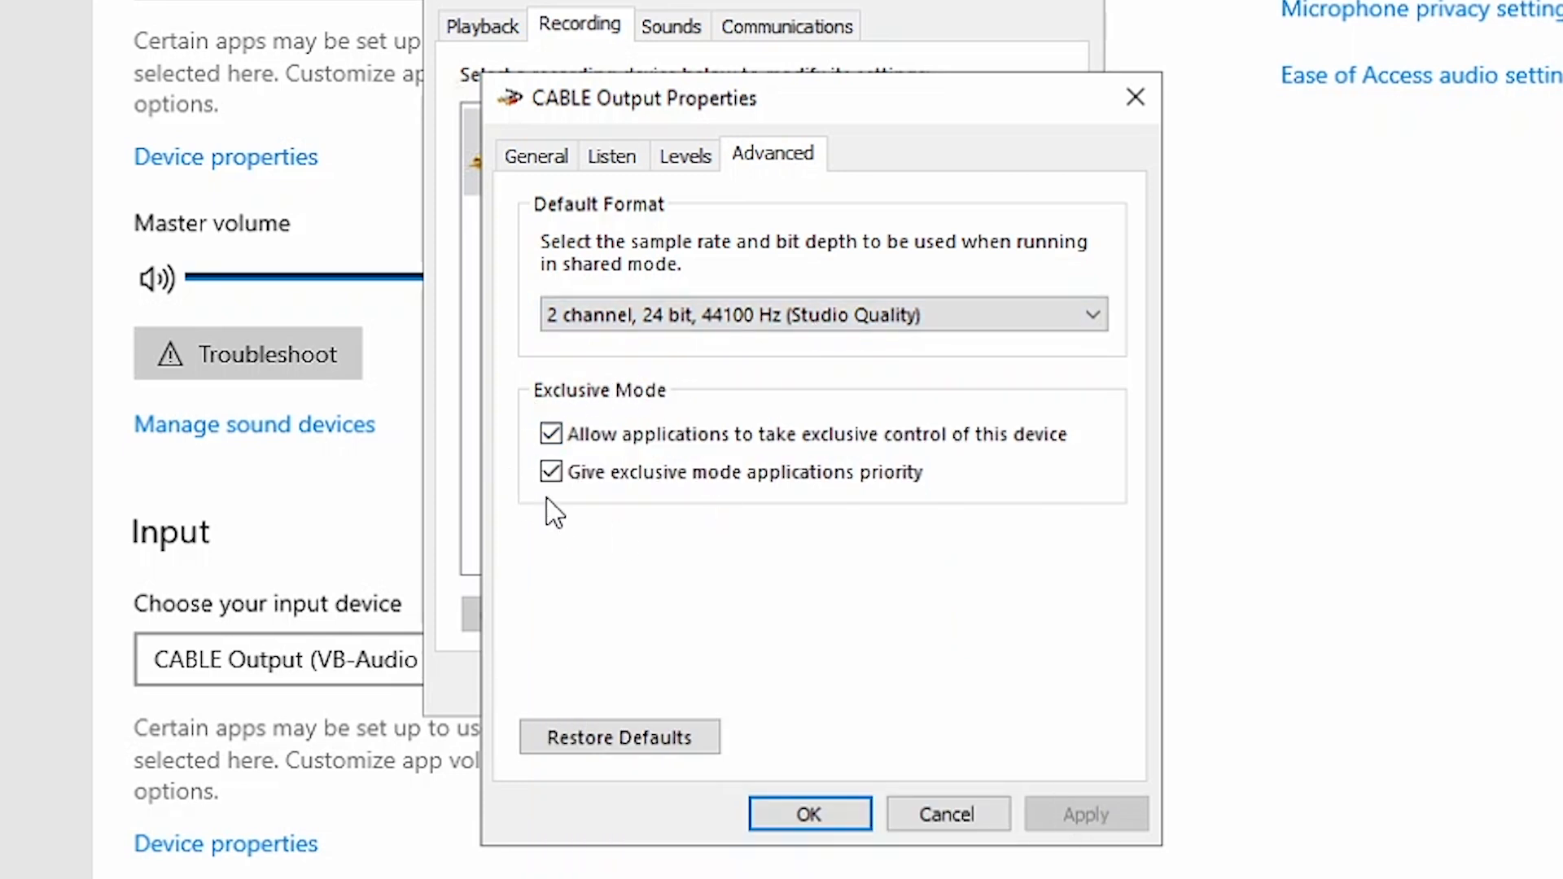
click(809, 814)
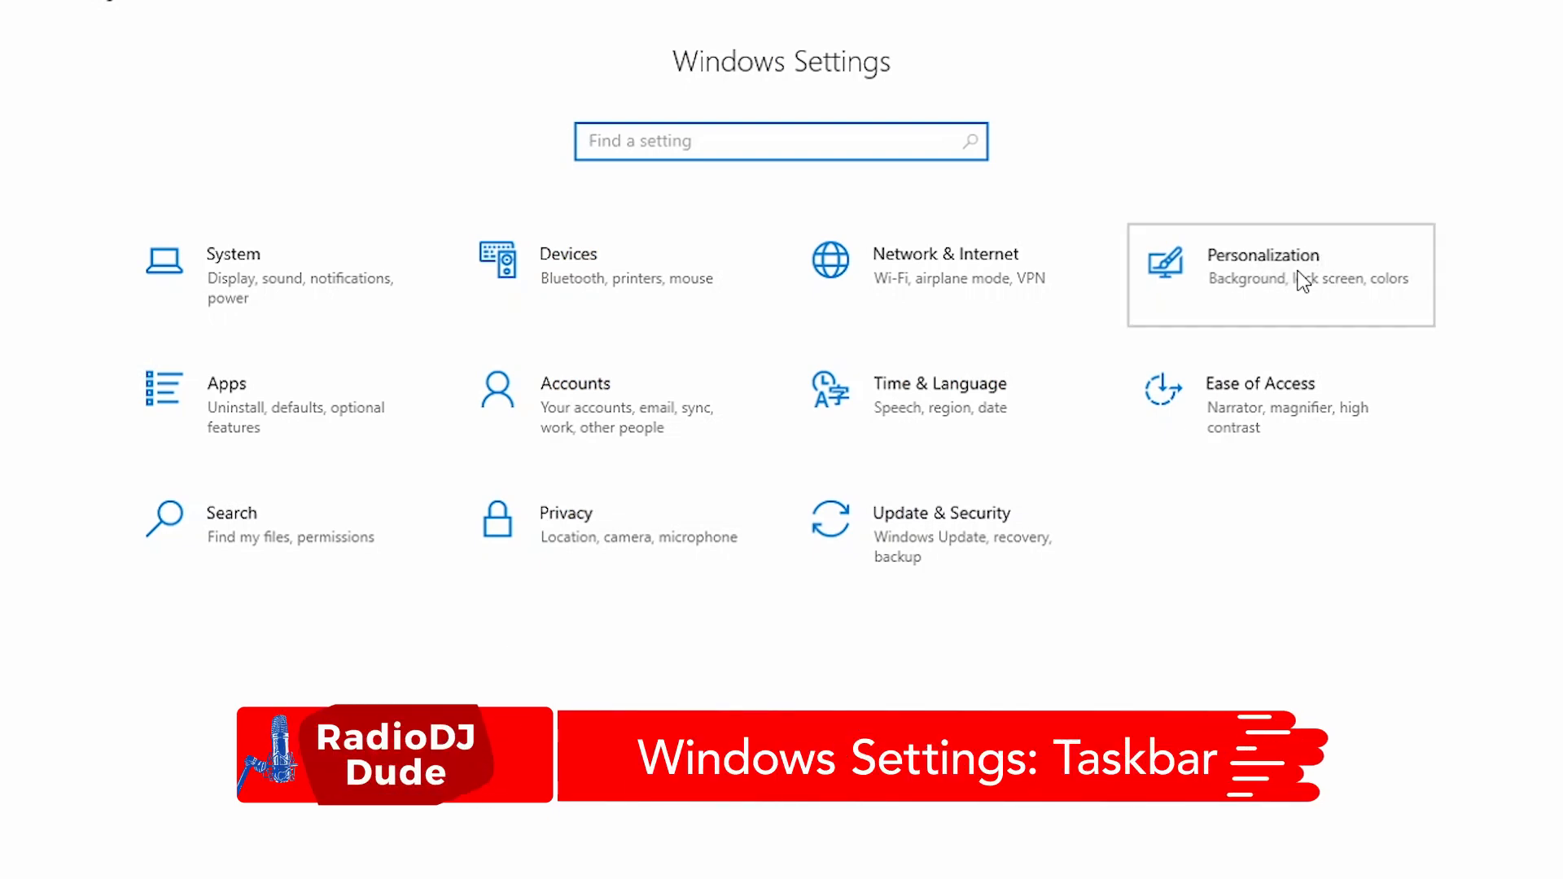
Turn on 'Automatically hide the taskbar in desktop mode' under Personalization > Taskbar
click(1267, 255)
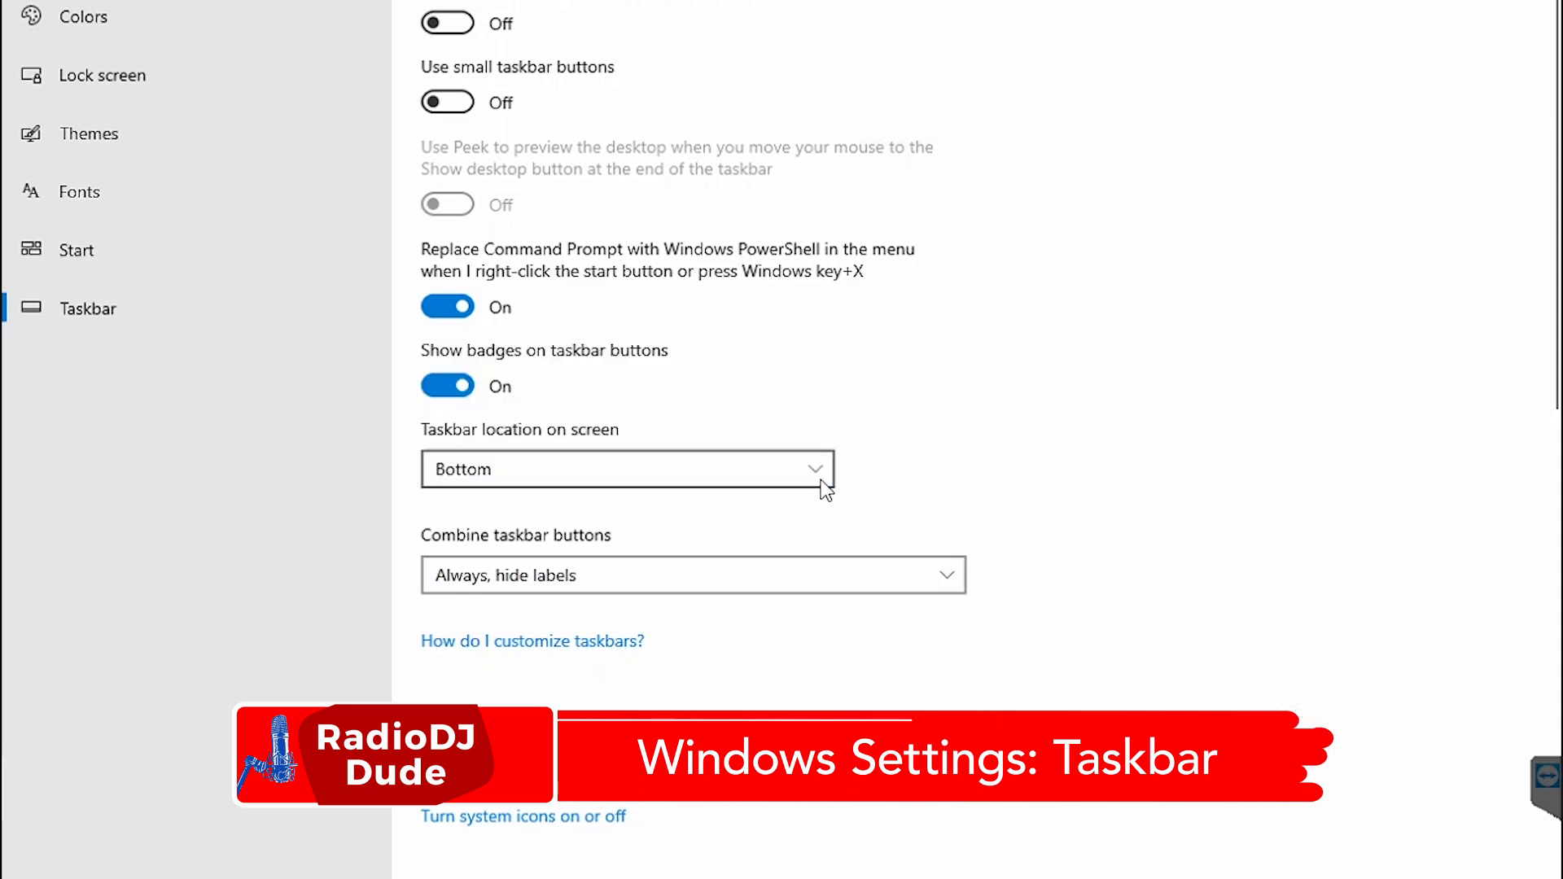
scroll(up, 3)
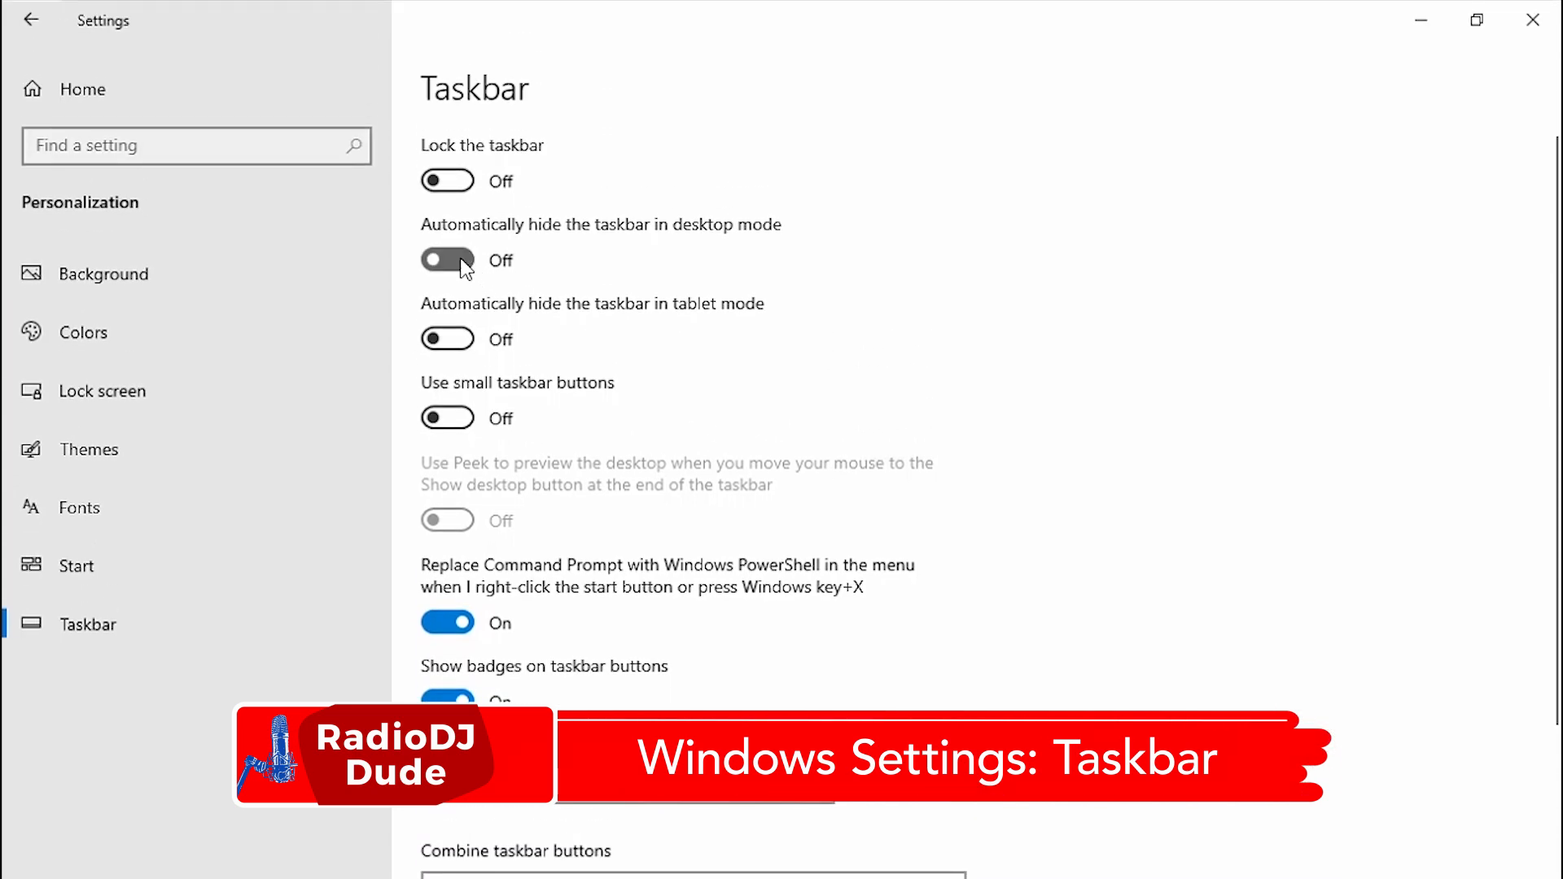
click(448, 260)
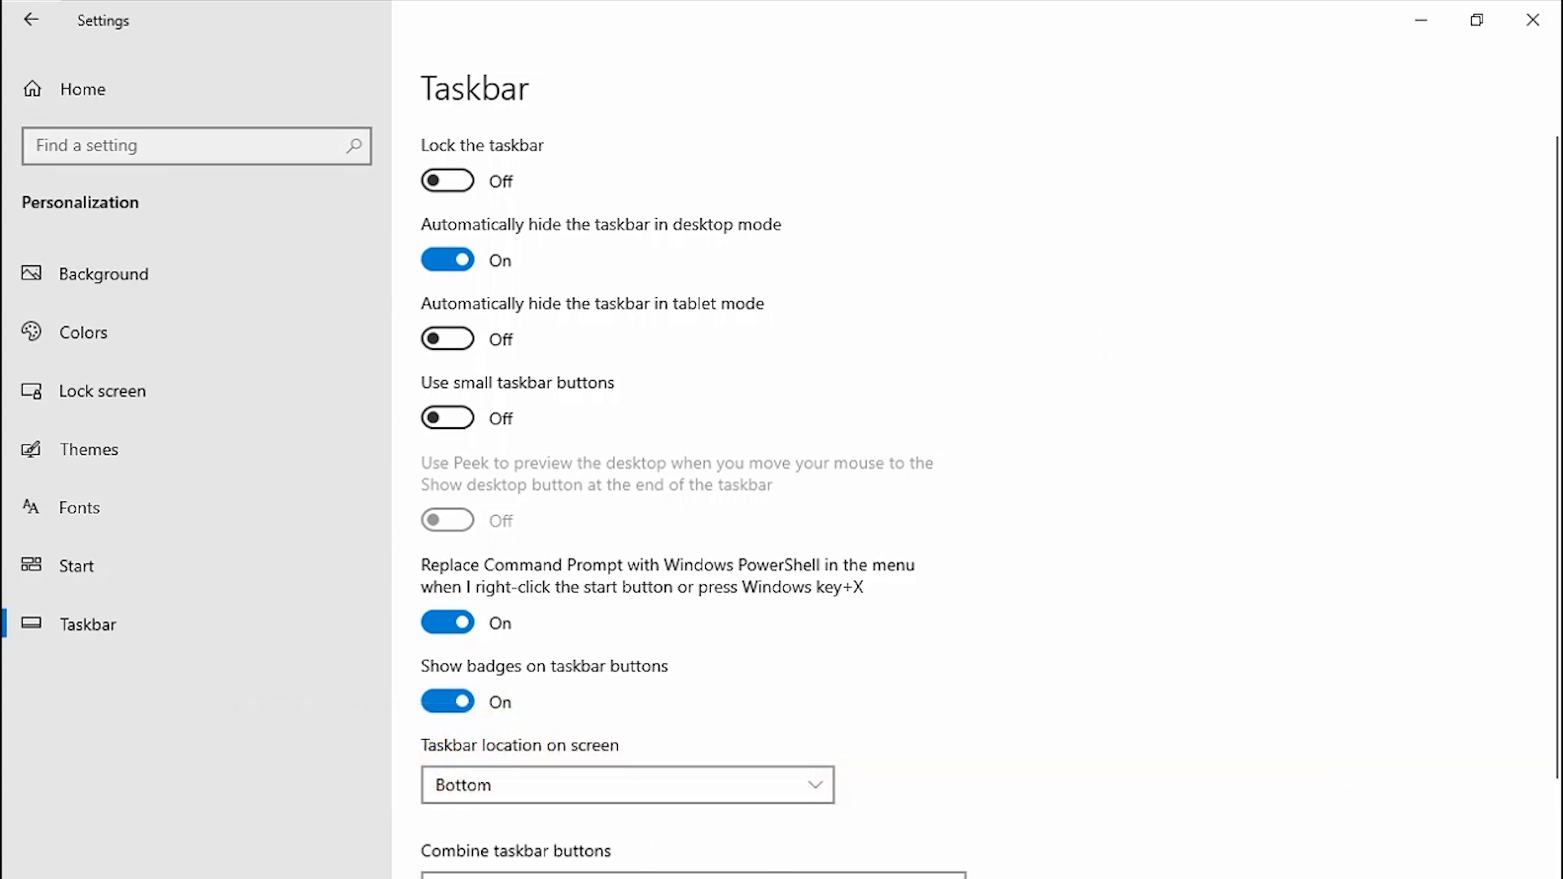
Open the Services console via services.msc and select the Windows Update service
text(services.msc)
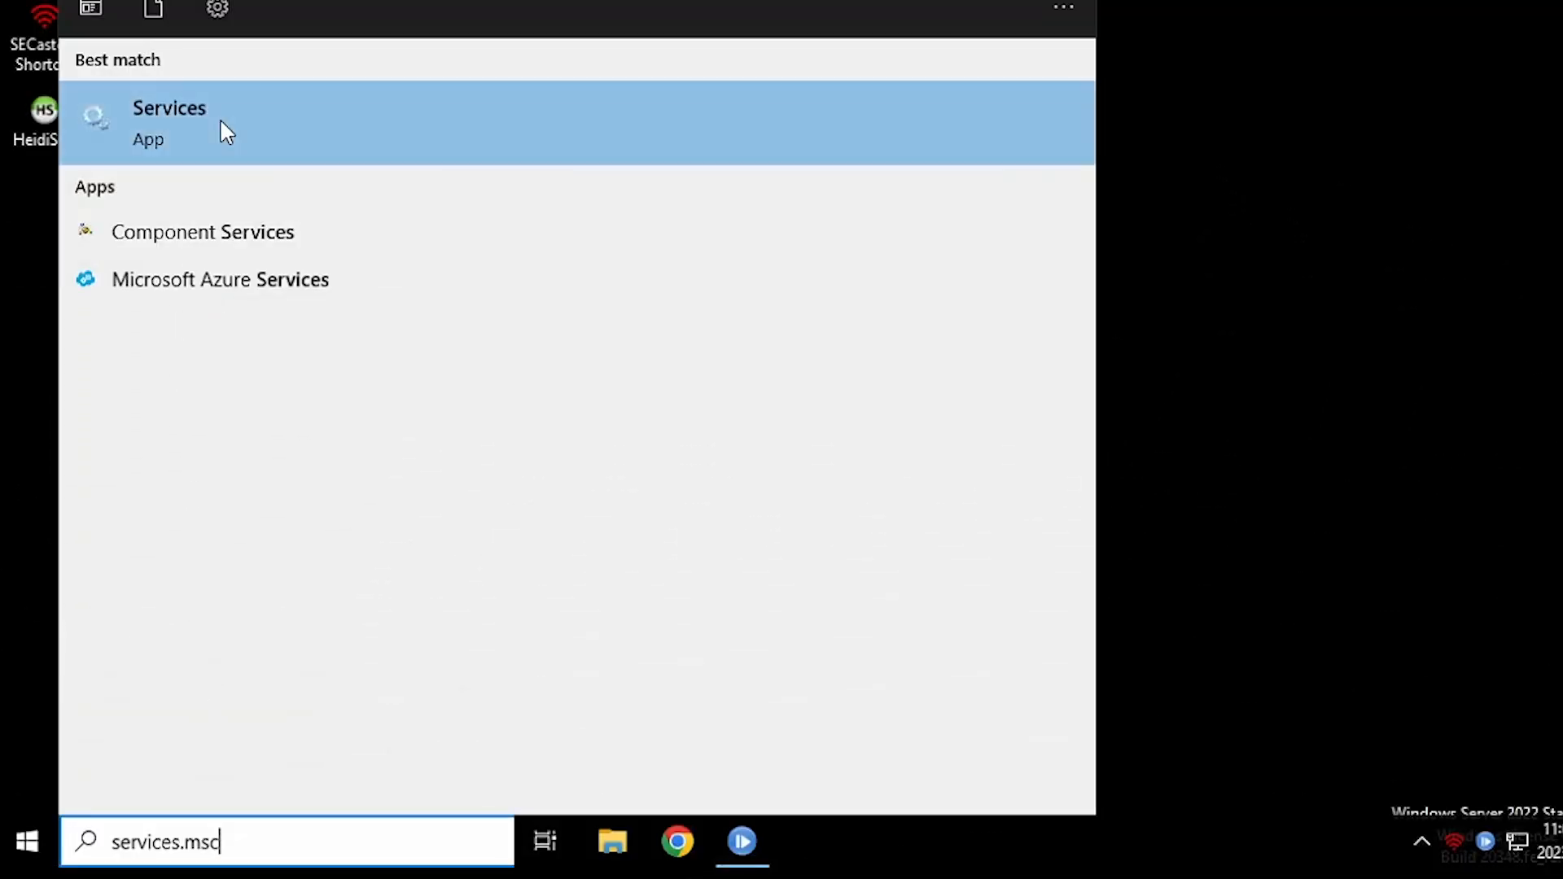
click(170, 123)
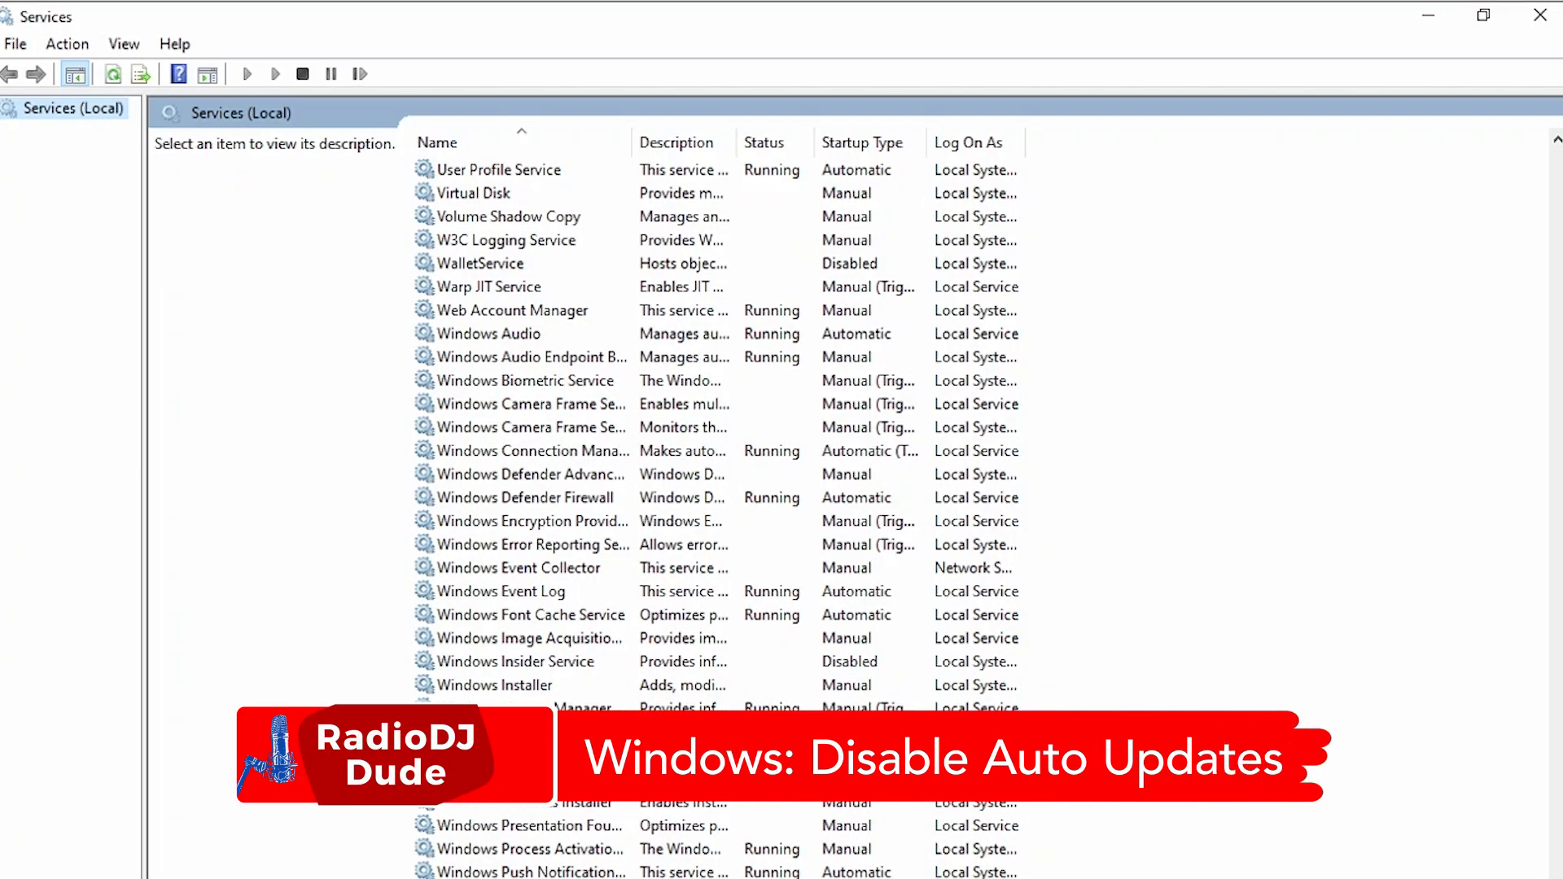
click(518, 707)
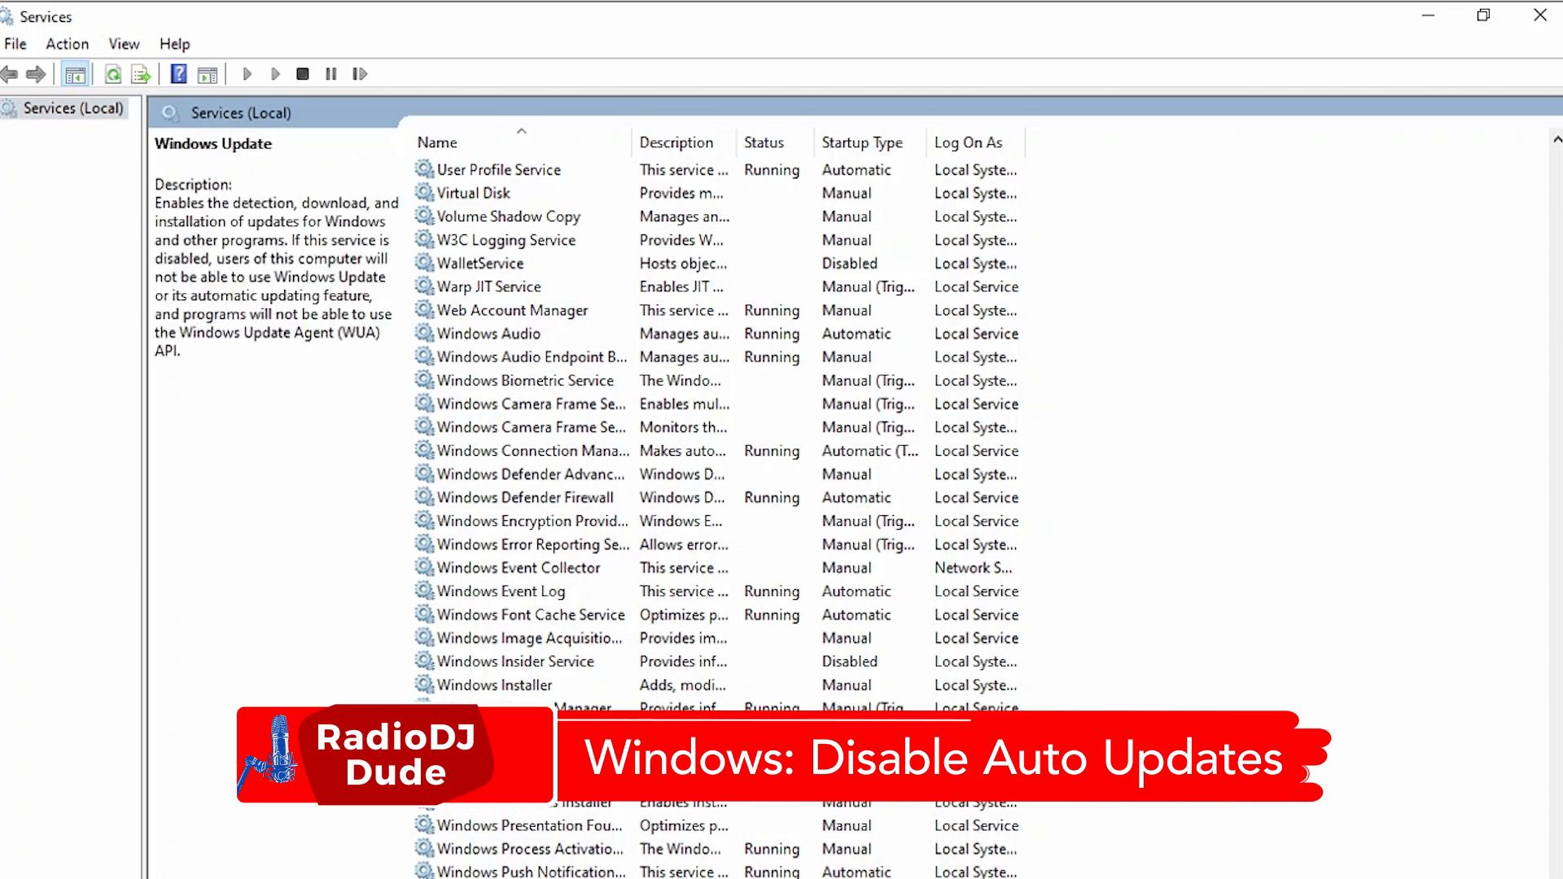